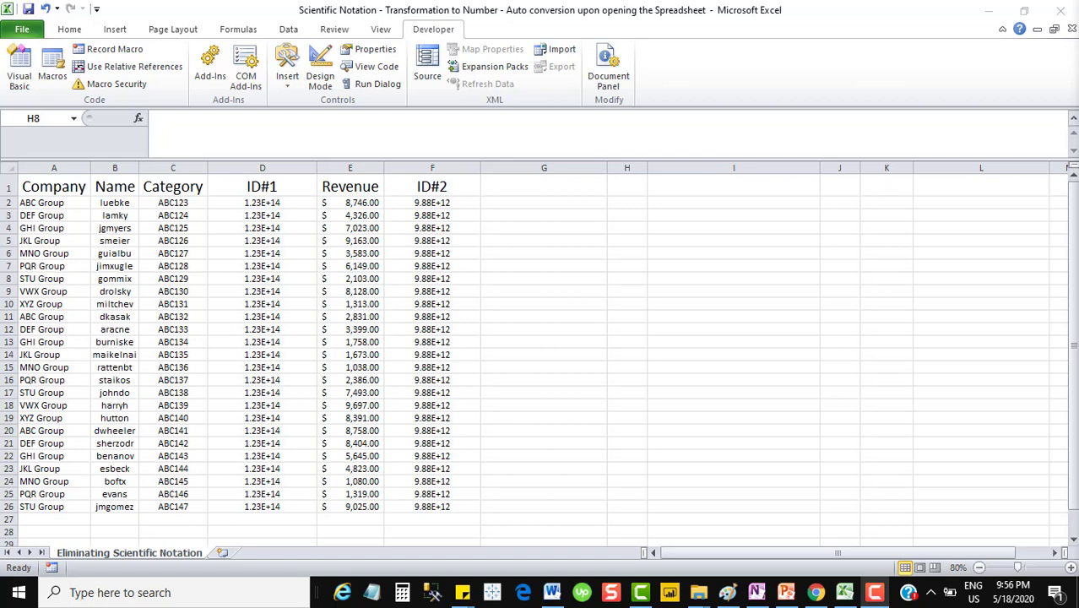
mouse_move(858, 557)
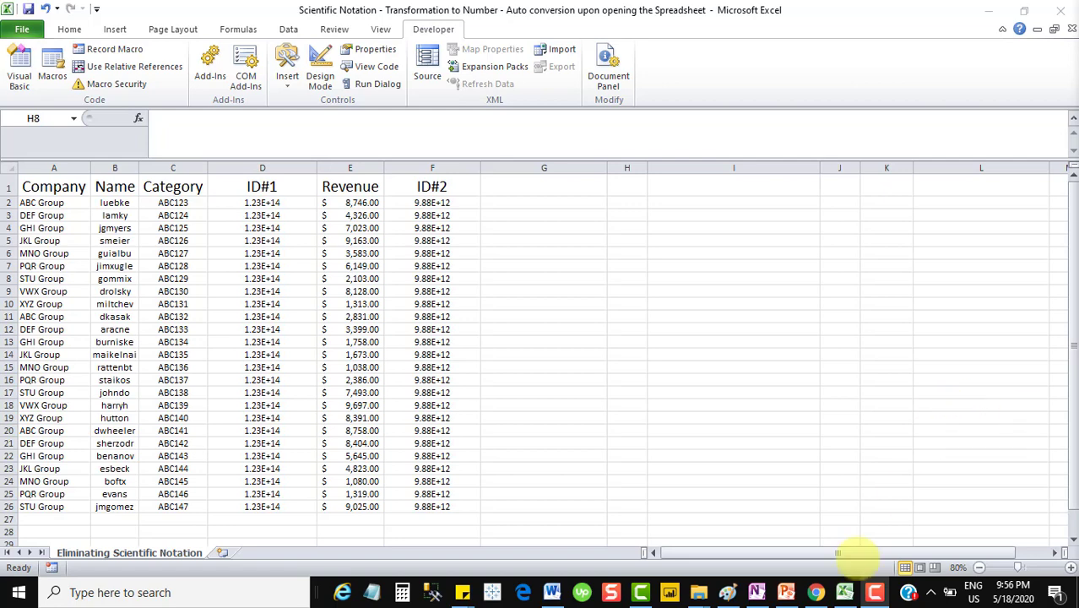
Highlight the ID#1 and ID#2 columns to inspect their scientific-notation values, then deselect.
left_click(626, 278)
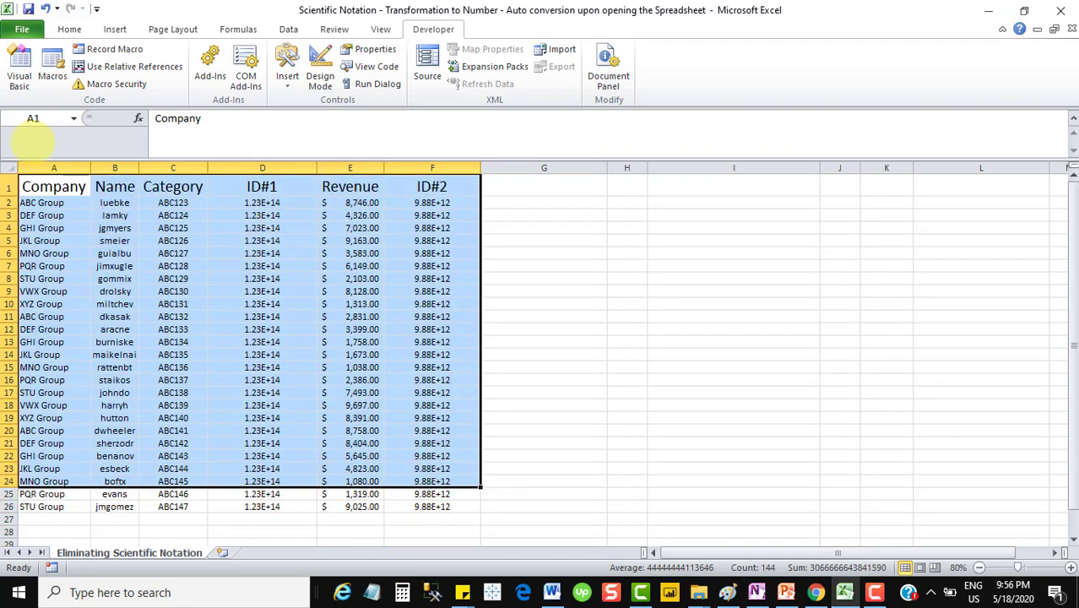
left_click(544, 253)
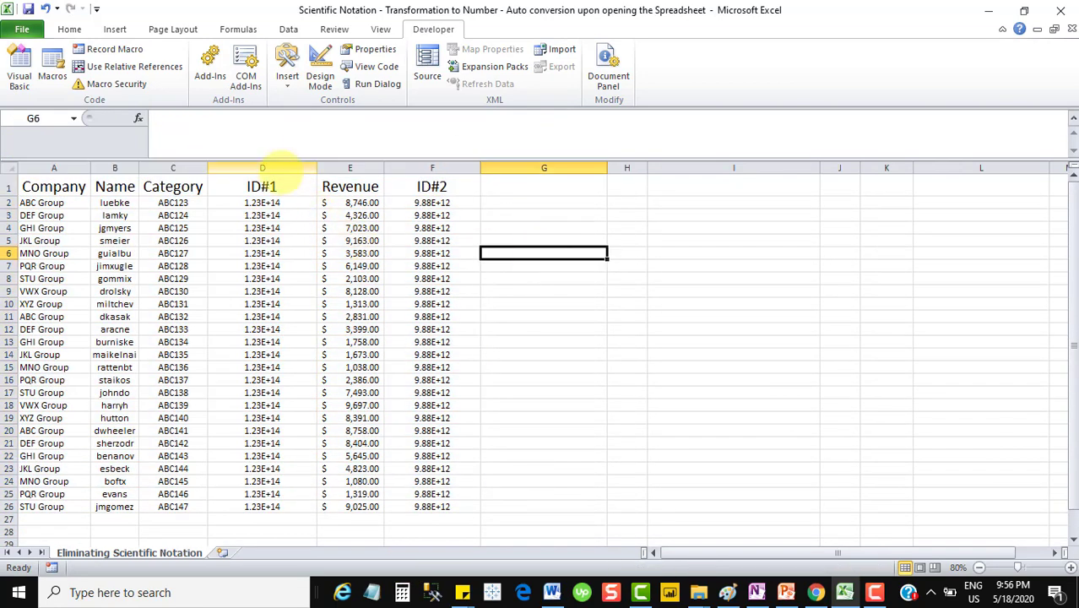
left_click(432, 168)
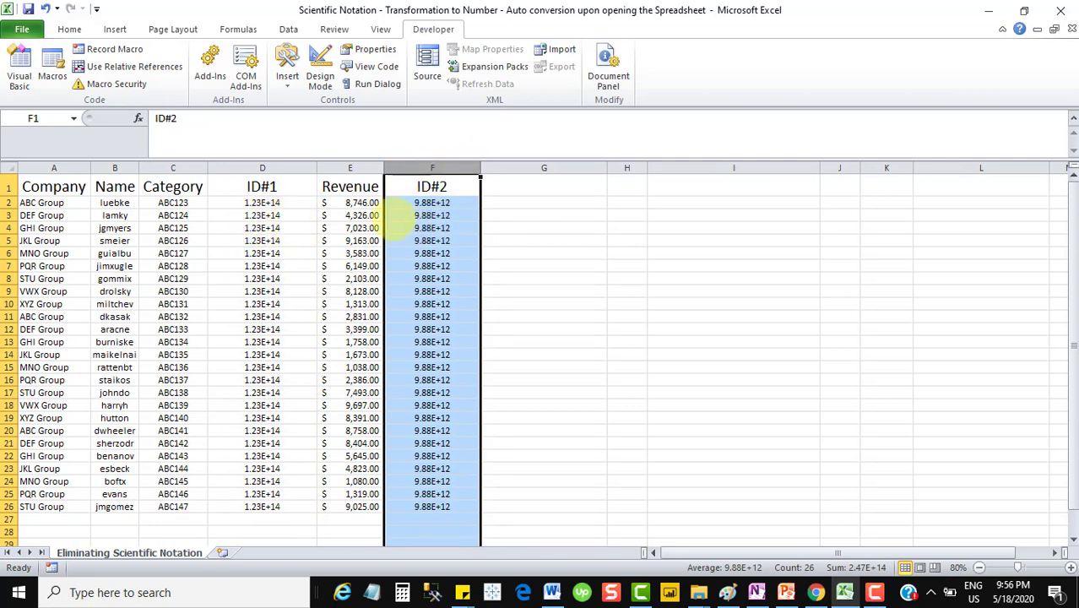
left_click(262, 167)
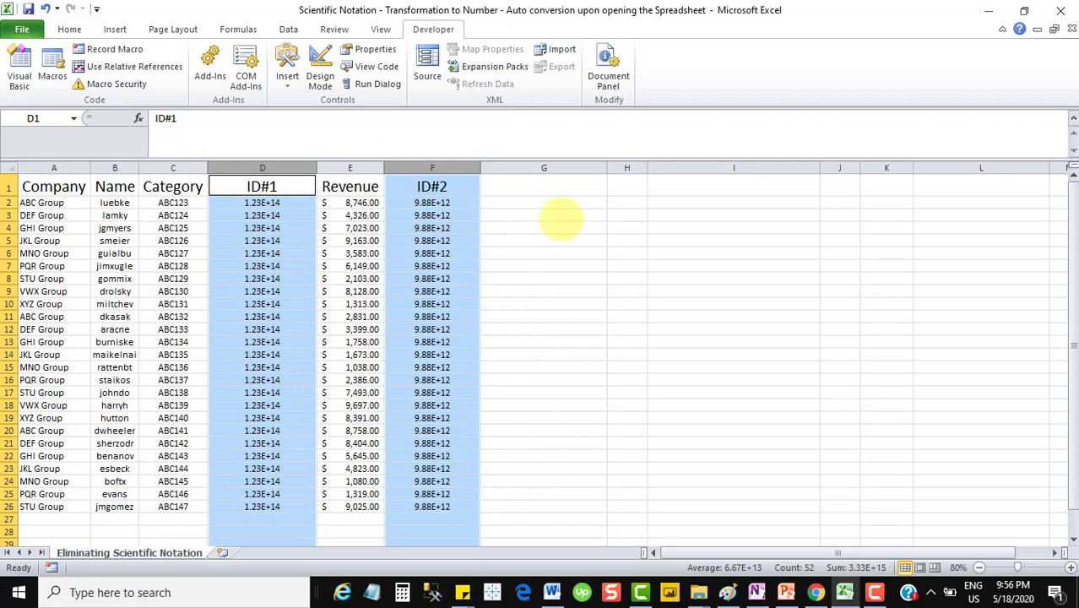
mouse_move(601, 230)
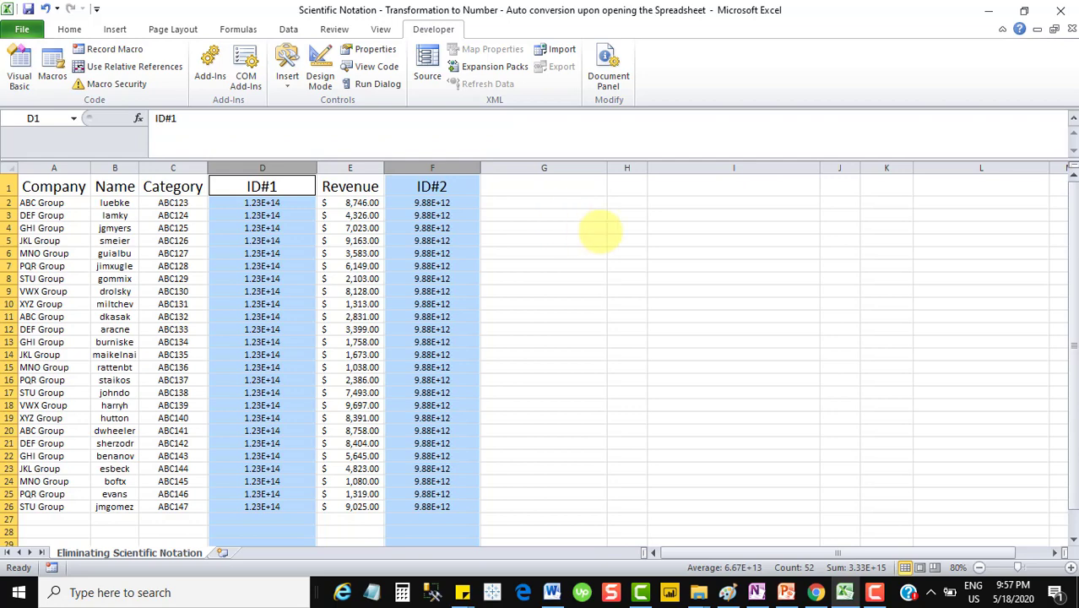
left_click(544, 228)
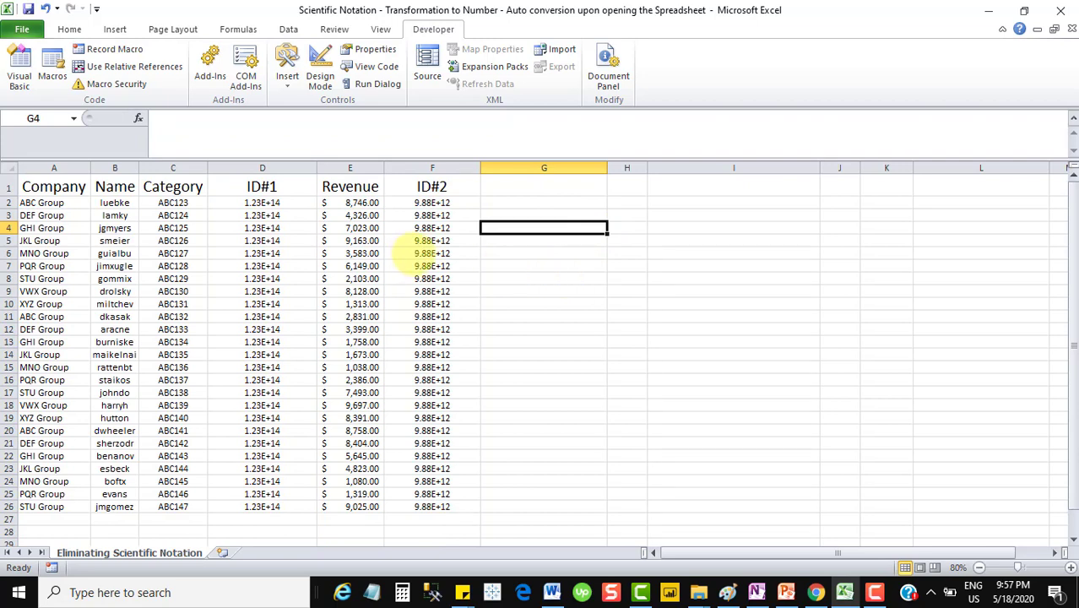
mouse_move(544, 228)
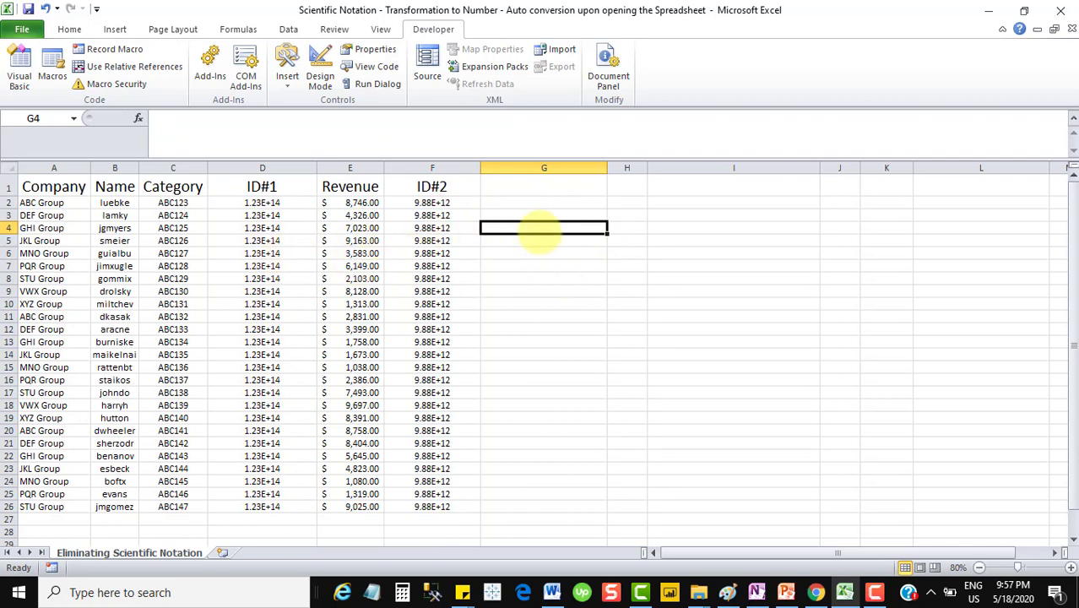
left_click(627, 228)
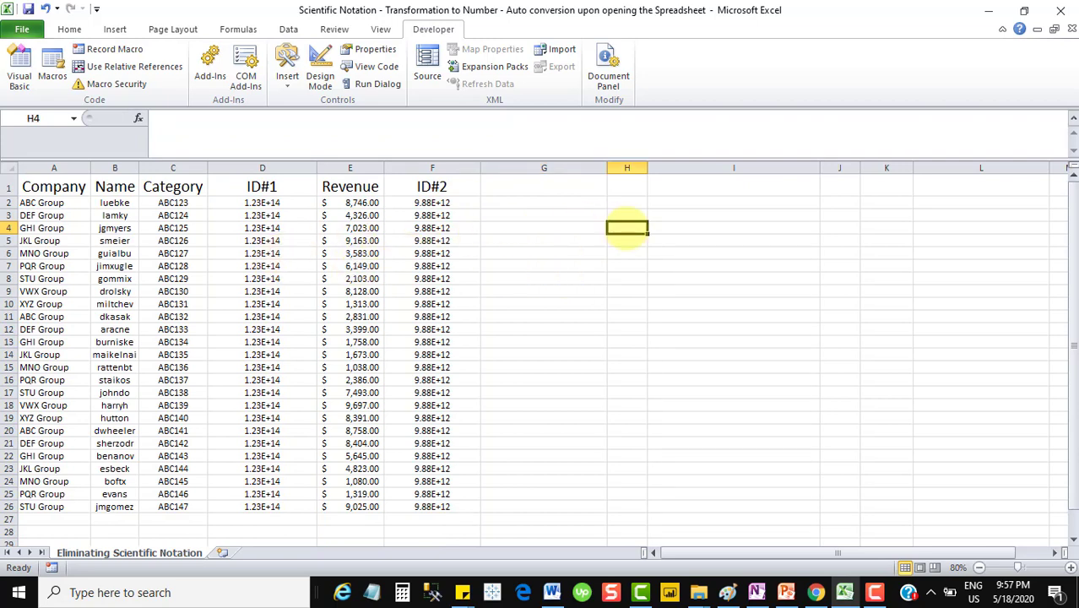
left_click(733, 228)
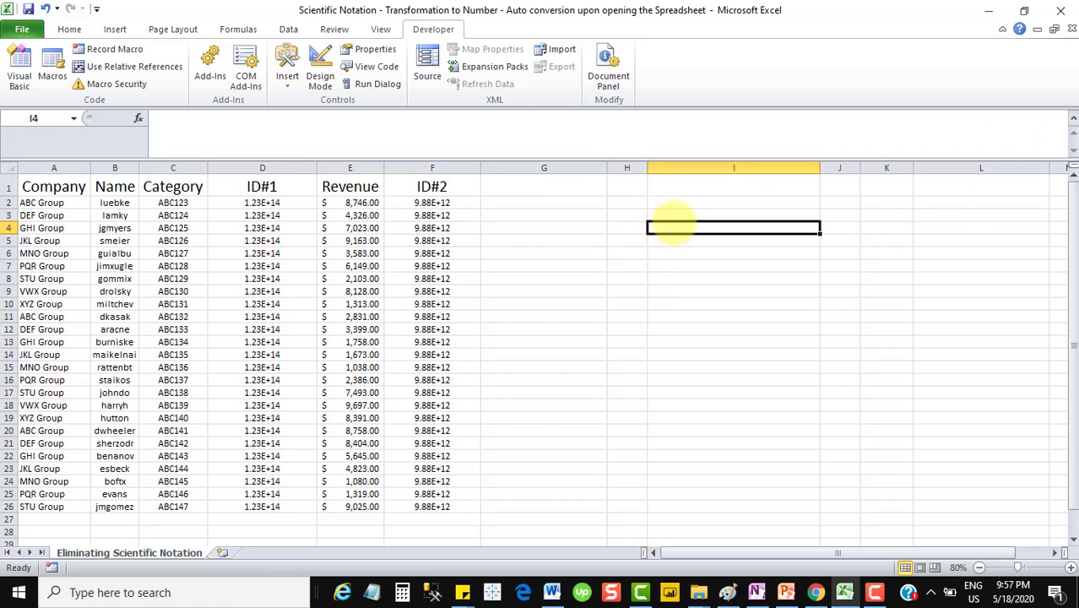
type("1")
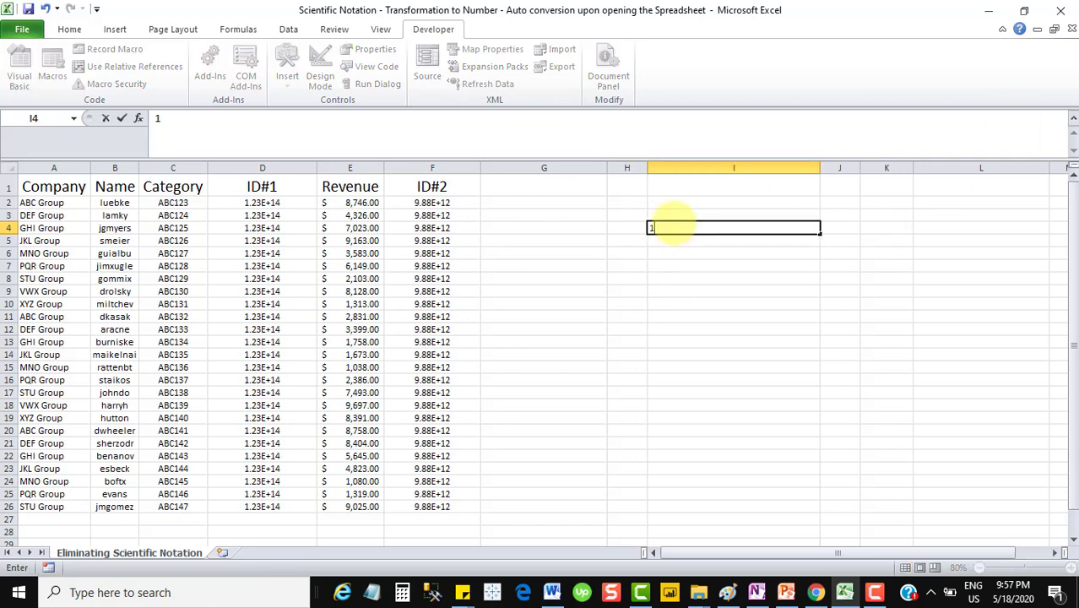
type("11111")
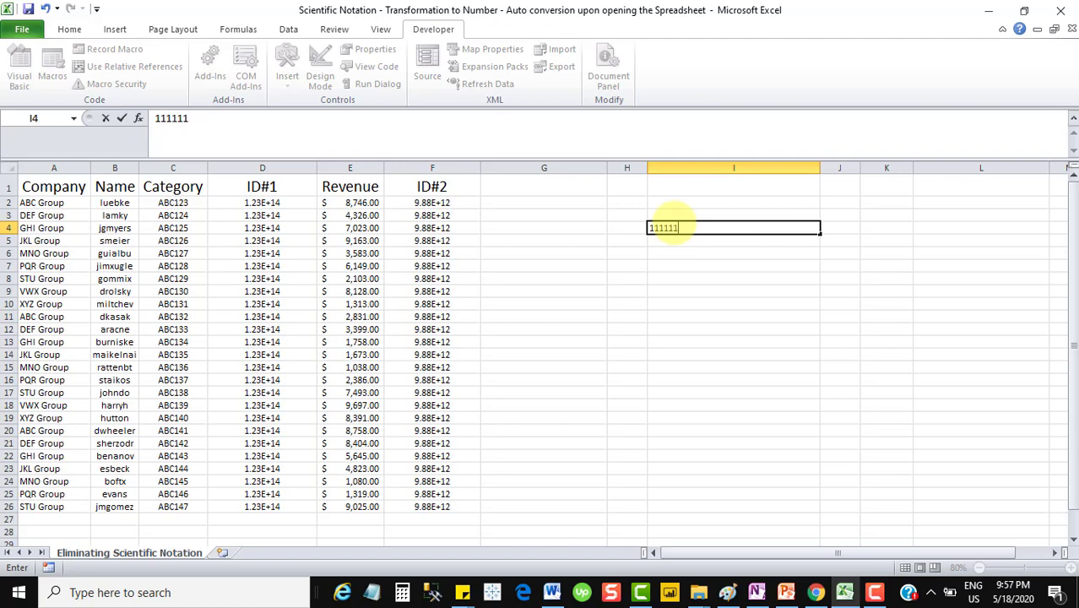
type("111111")
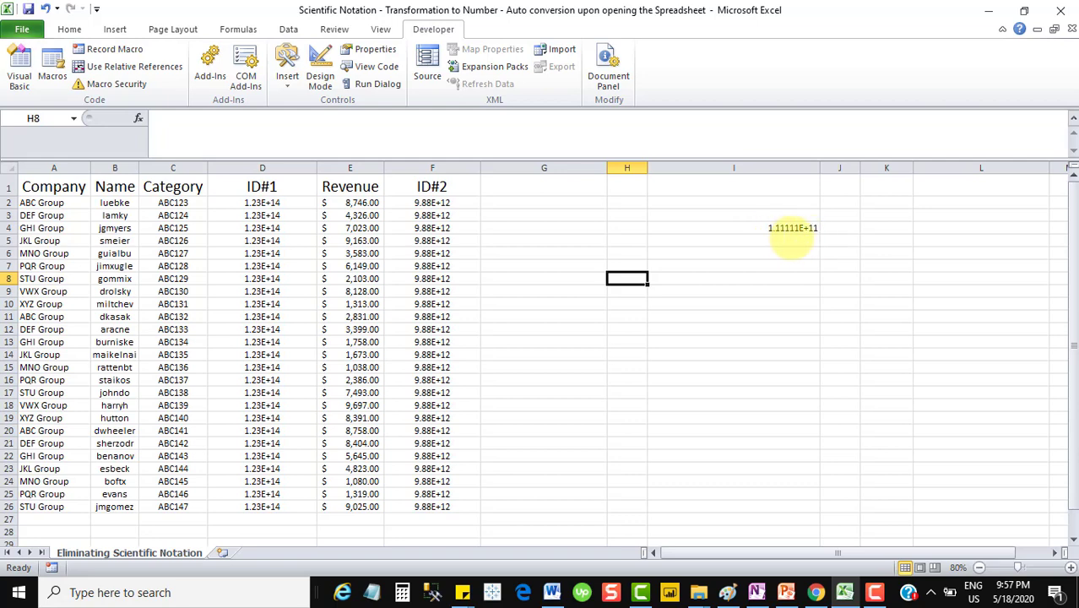
left_click(732, 228)
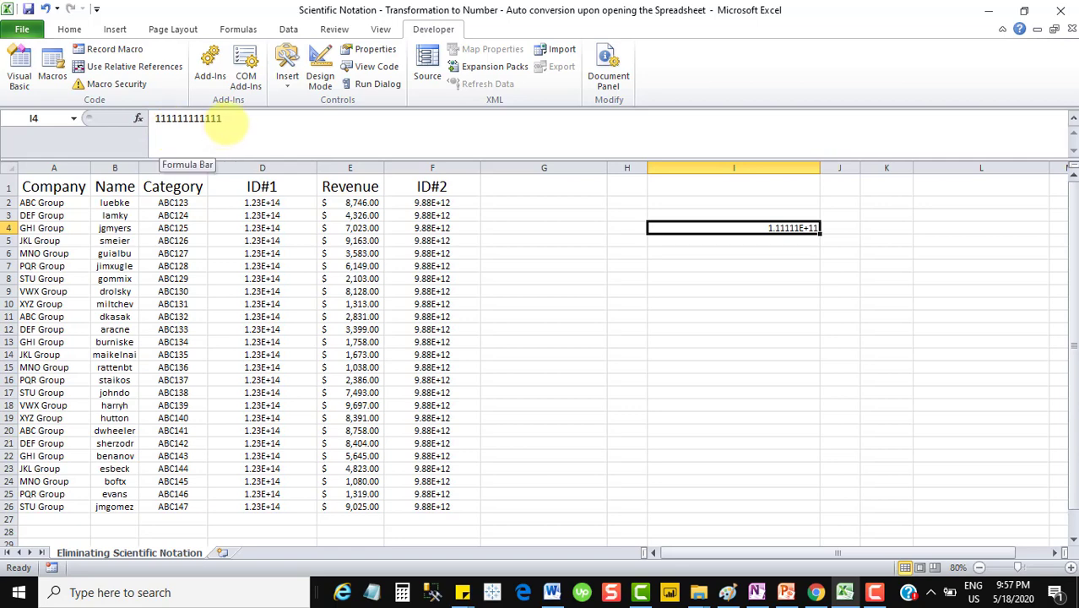
mouse_move(773, 307)
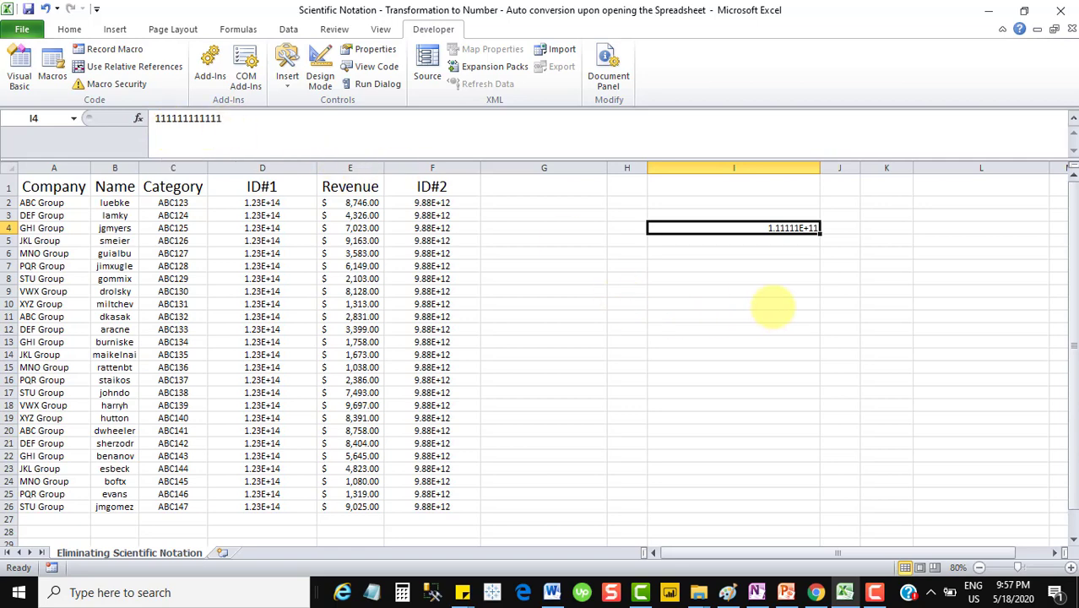
mouse_move(773, 228)
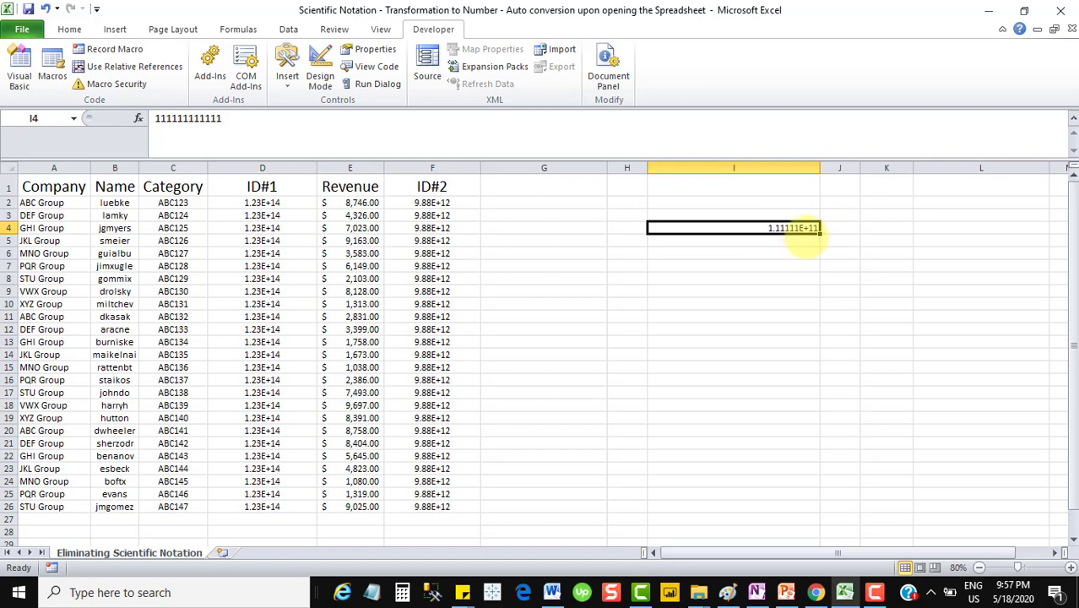
mouse_move(672, 173)
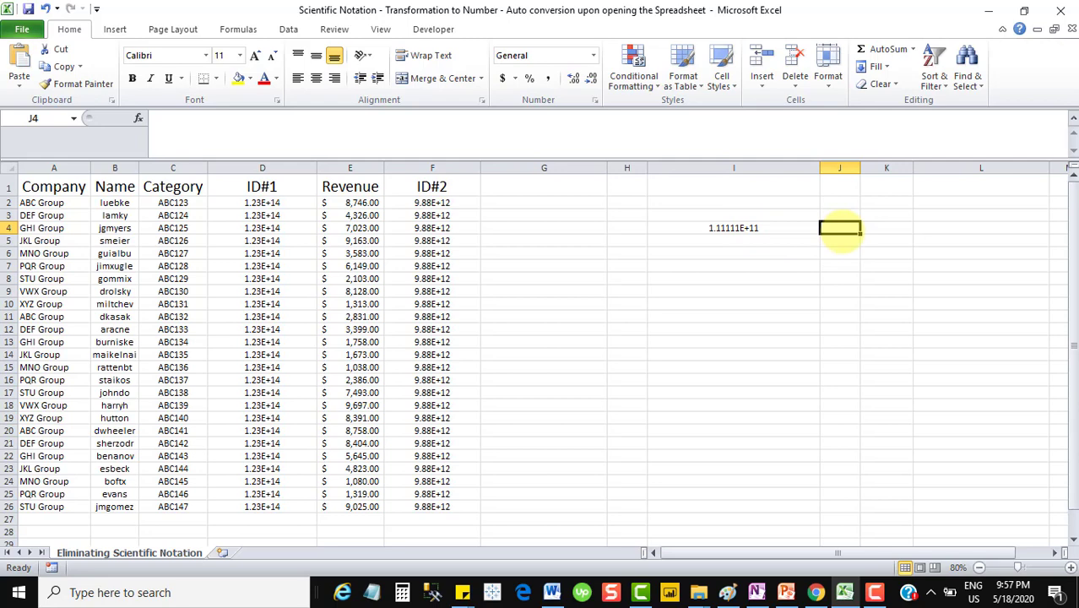
Add =LEN(I4) in J4 returning 12, confirming I4 holds twelve digits.
type("=len")
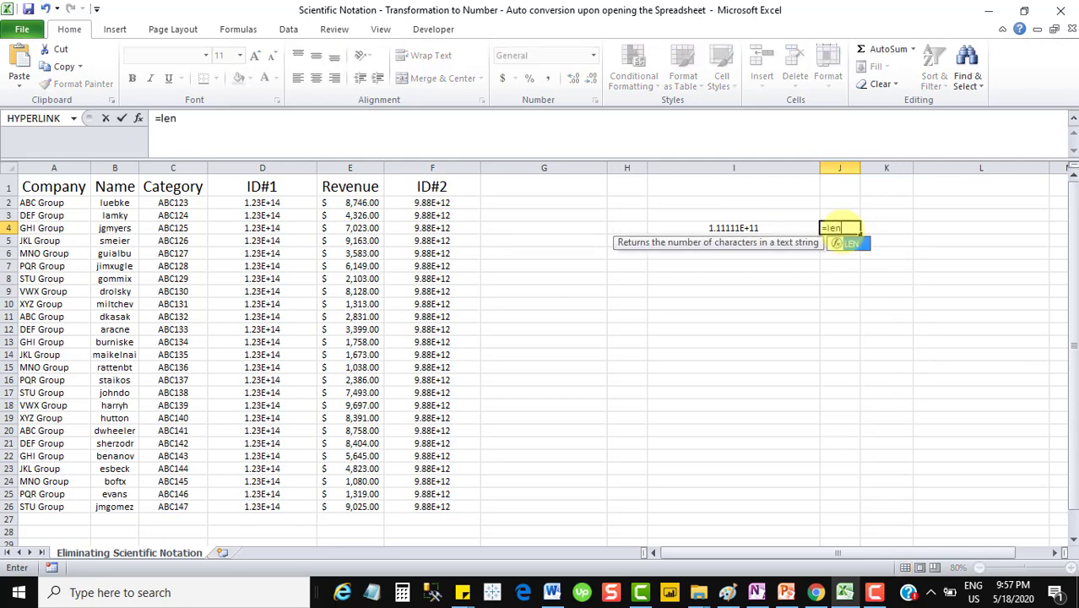
type("(")
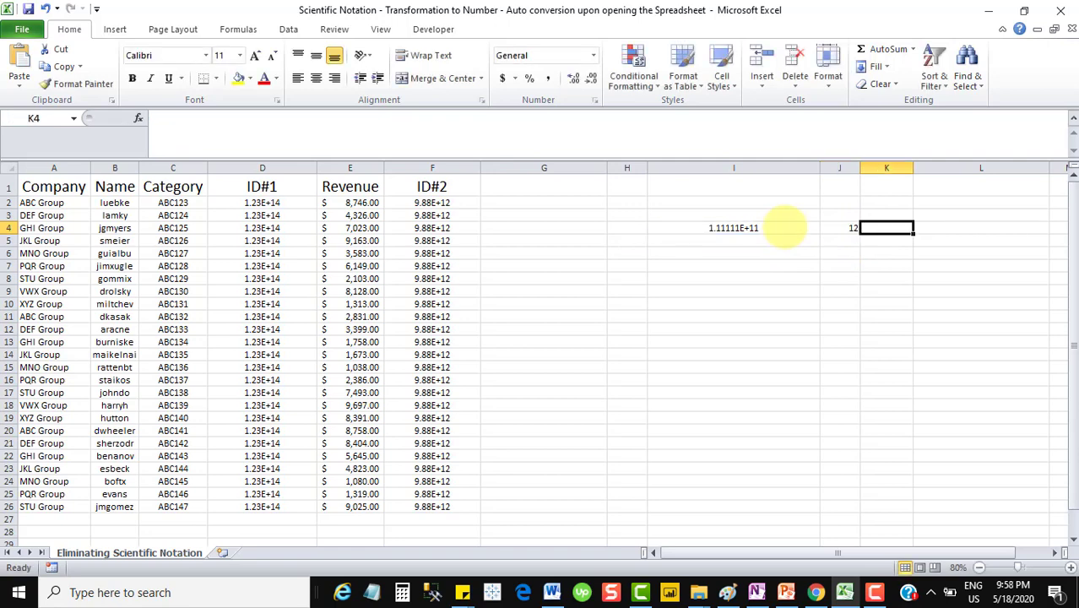
mouse_move(853, 237)
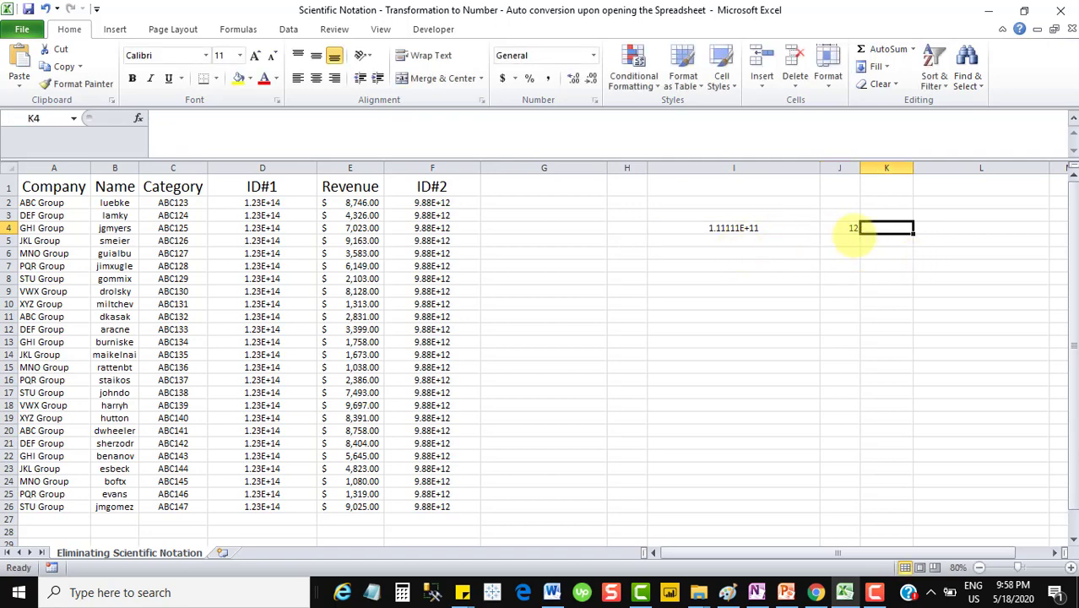
left_click(732, 228)
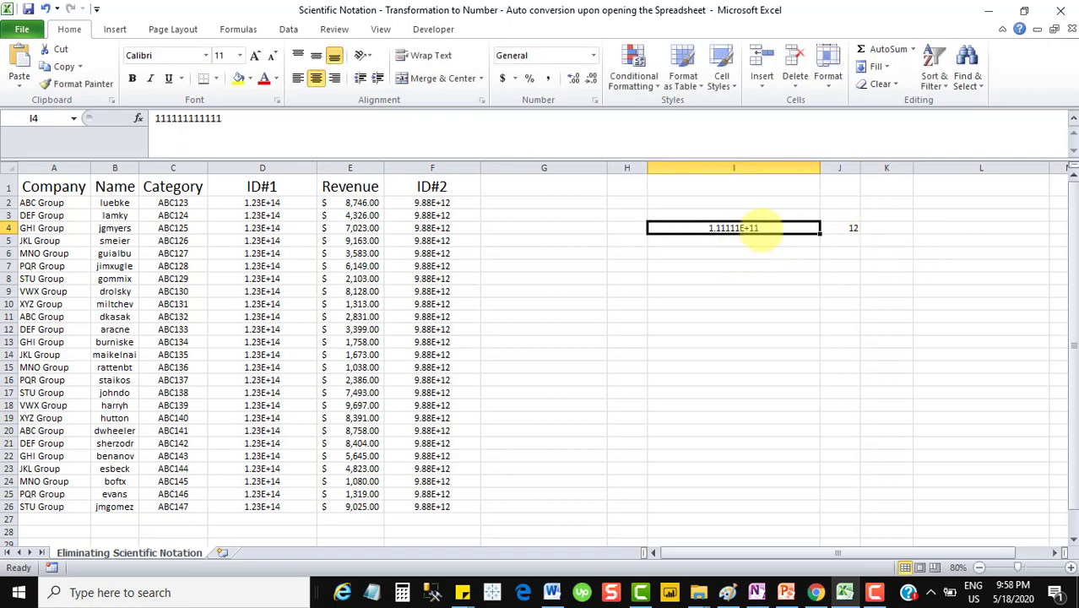
key("ctrl+c")
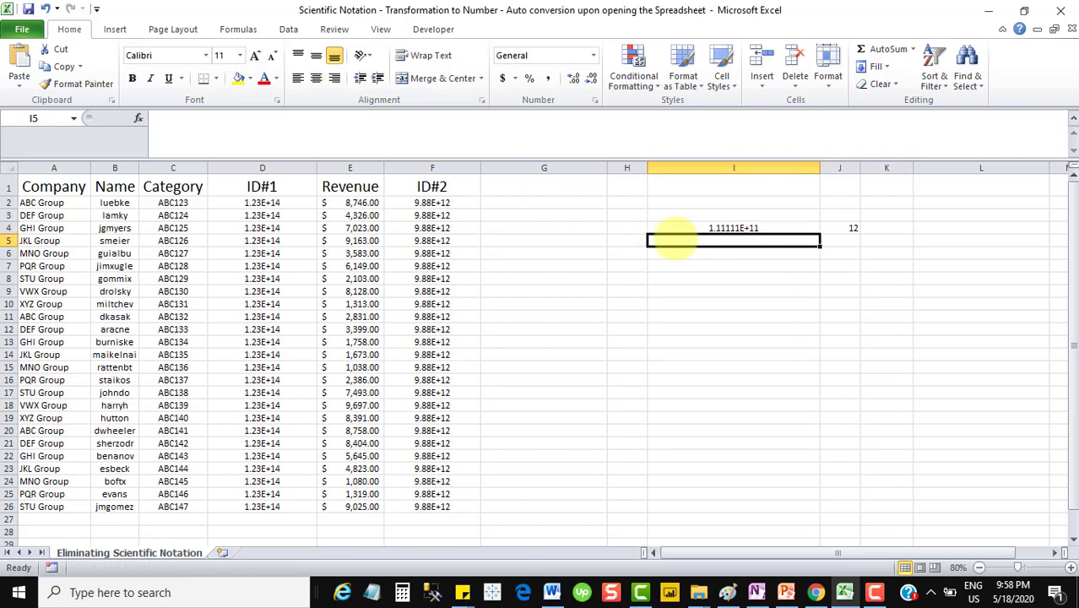
Enter a run of ones in I5 as a second test number.
type("11111111")
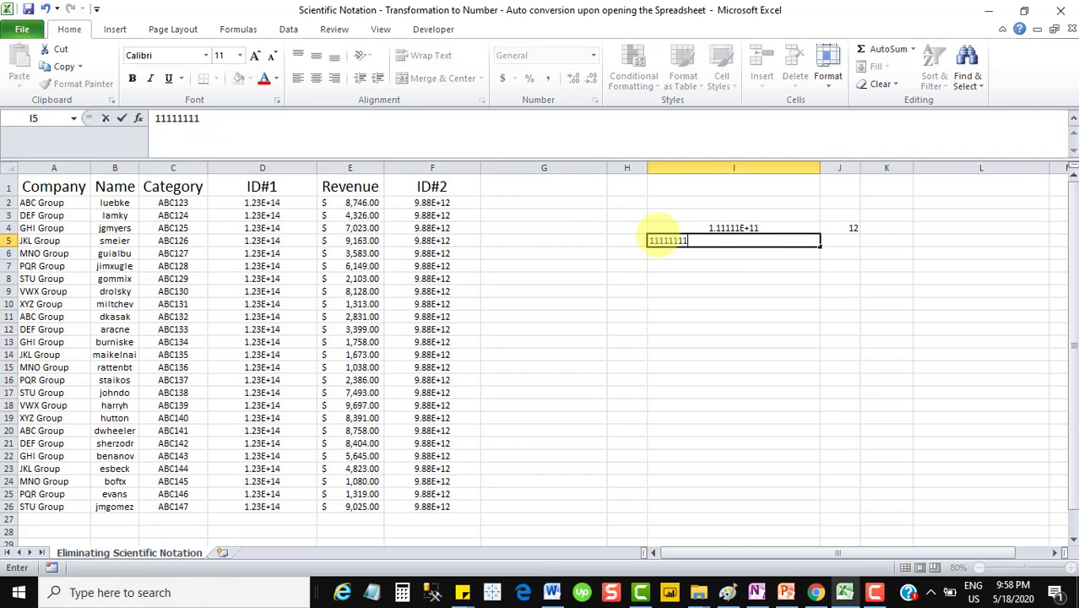
key("Return")
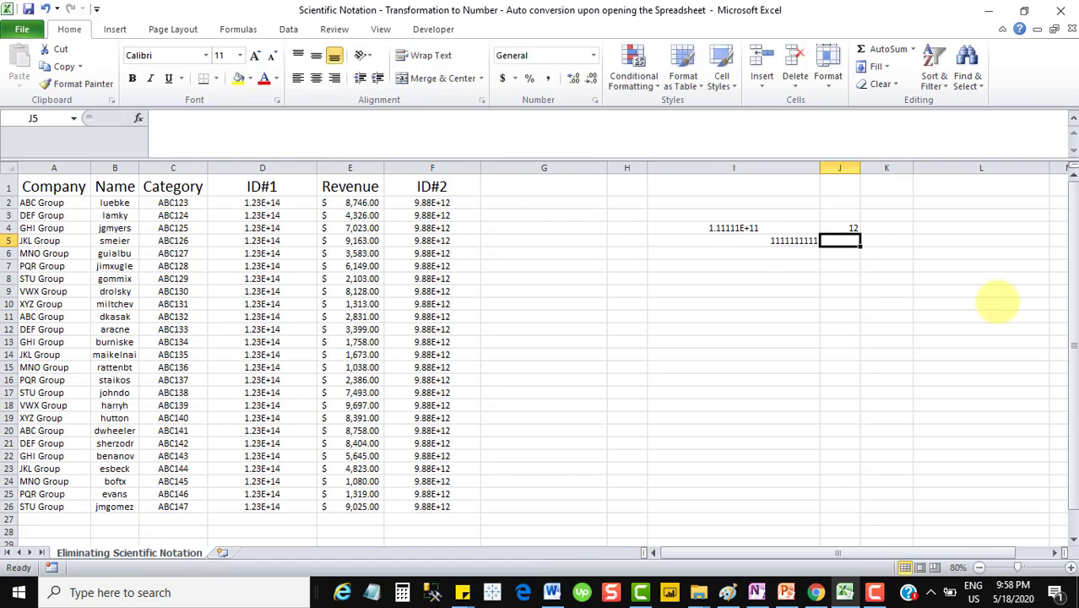
left_click(733, 240)
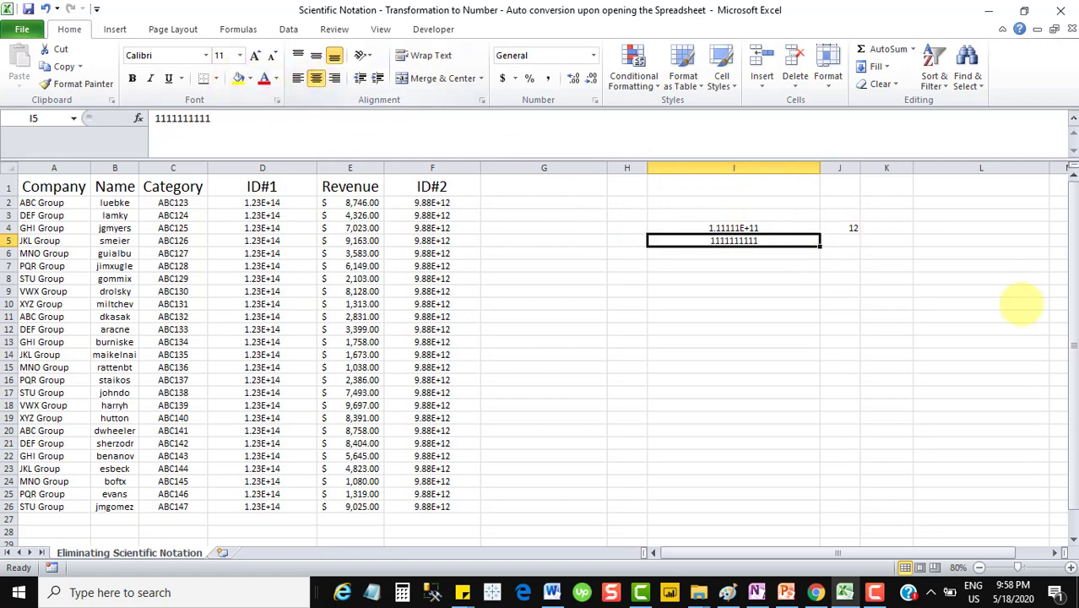
Fill the LEN formula from J4 down to J5 and start re-editing I5.
left_click(853, 228)
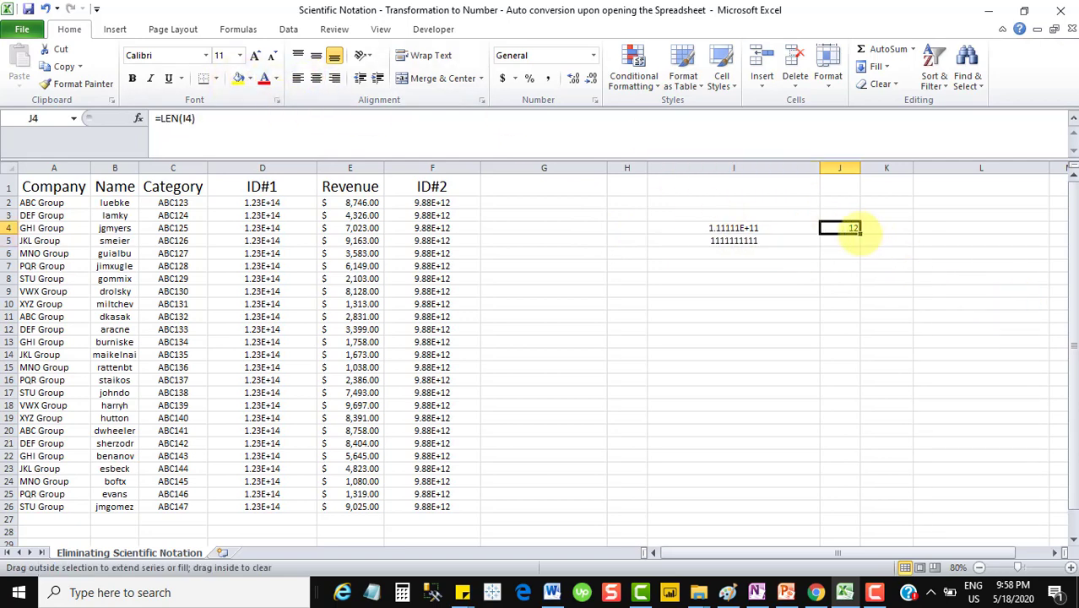
left_click_drag(839, 227, 839, 240)
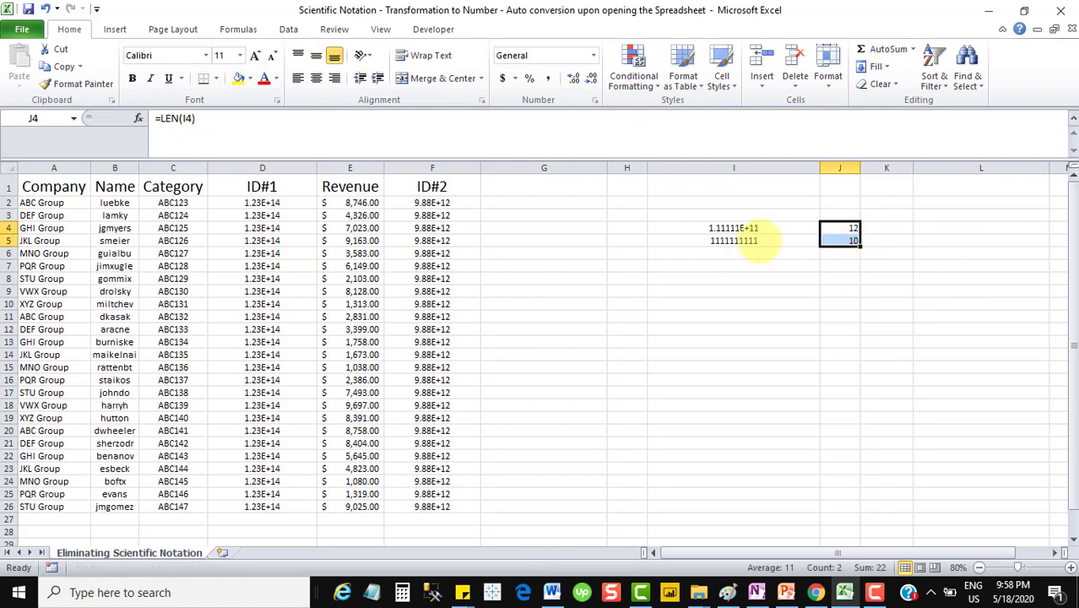
left_click(732, 240)
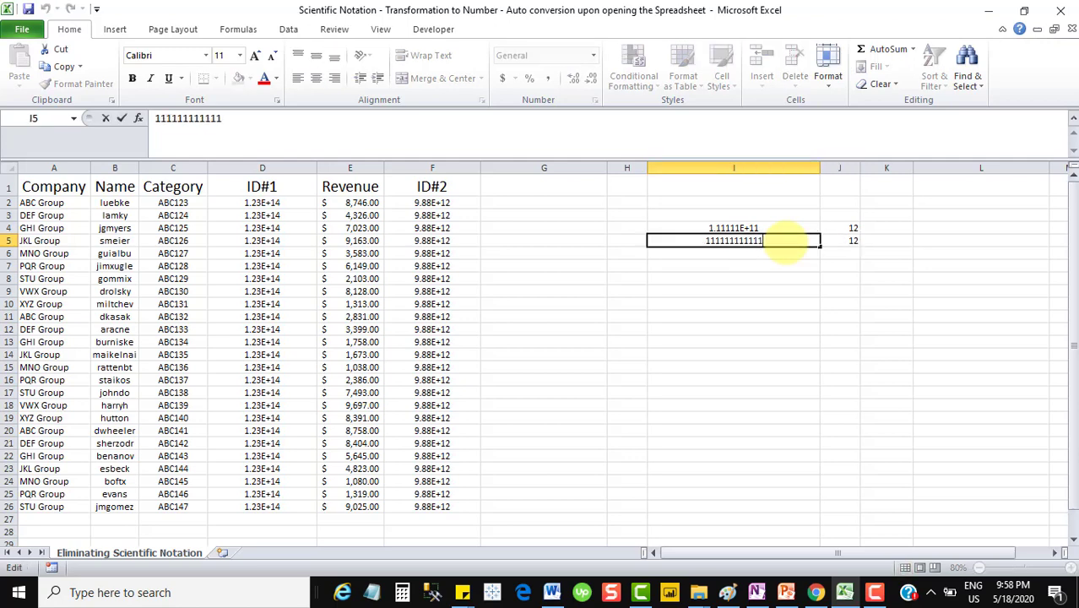
Commit eleven ones in I5 so J5 counts 11 characters.
left_click(839, 240)
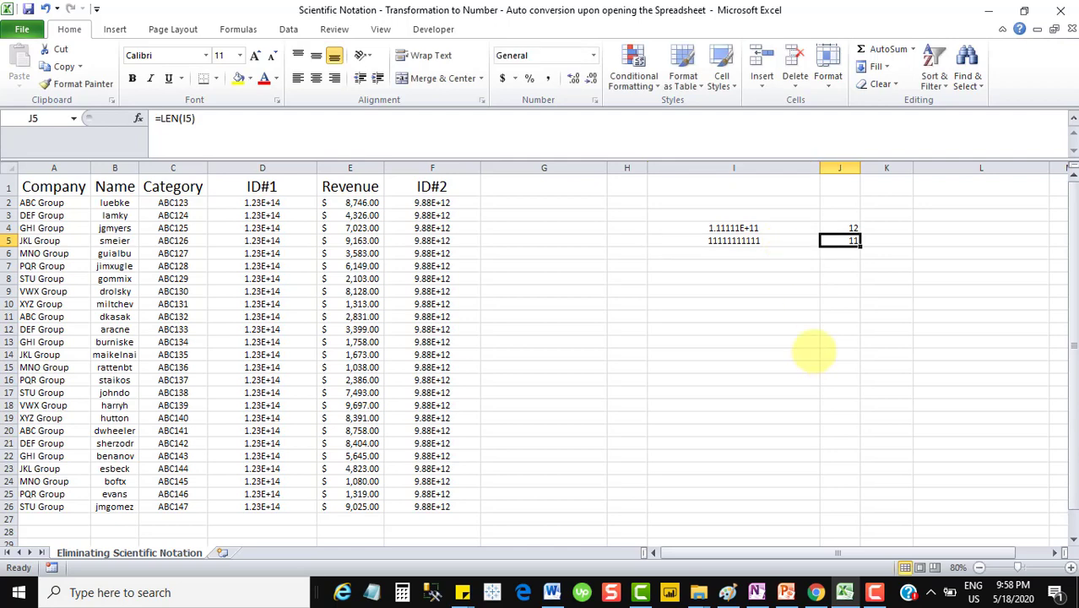
mouse_move(909, 250)
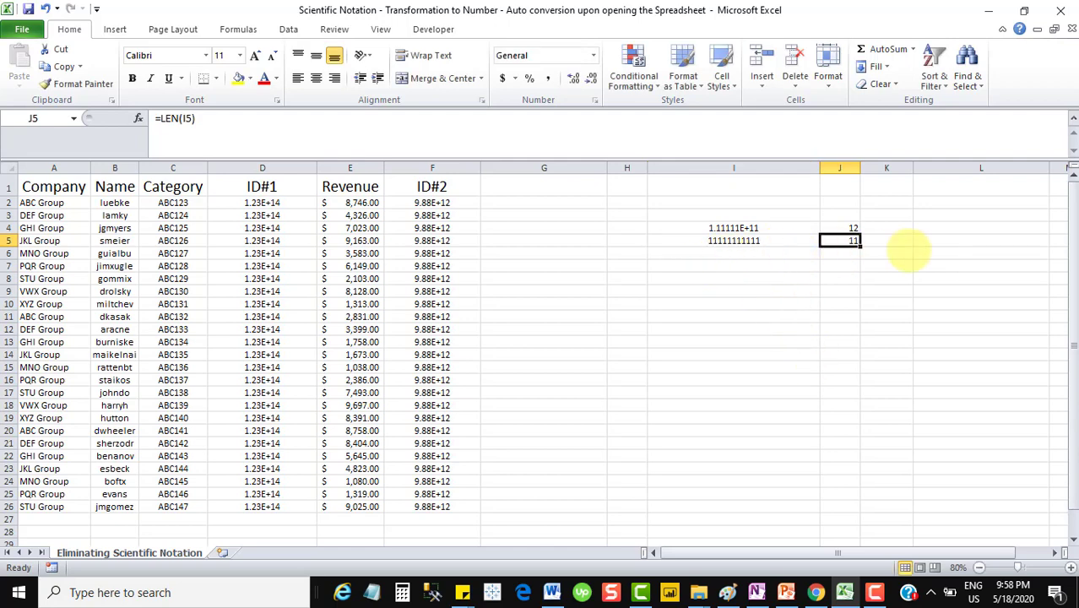
left_click(733, 291)
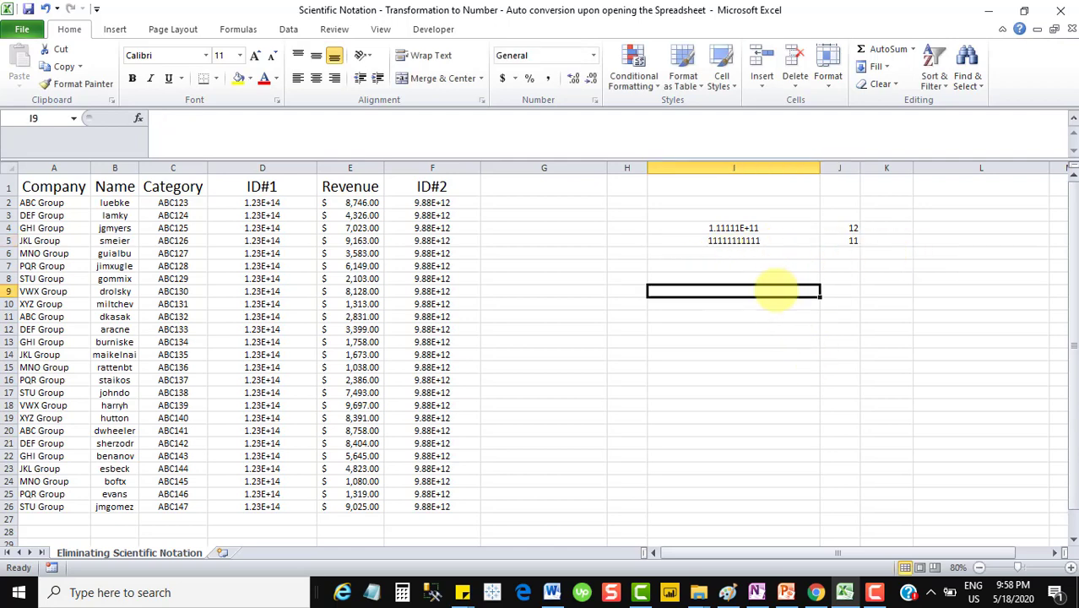
mouse_move(641, 236)
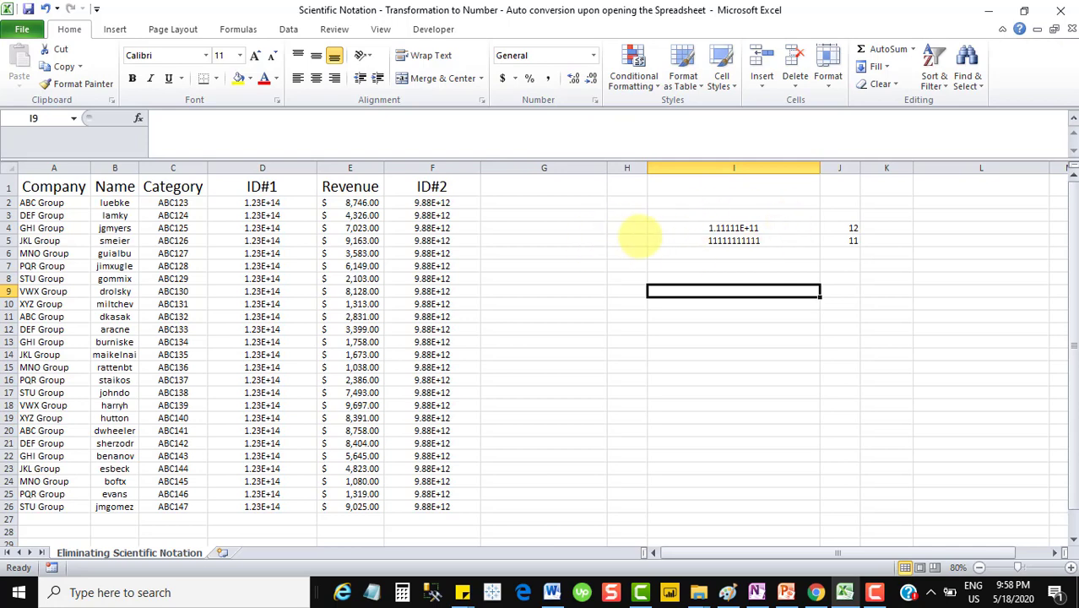
mouse_move(733, 233)
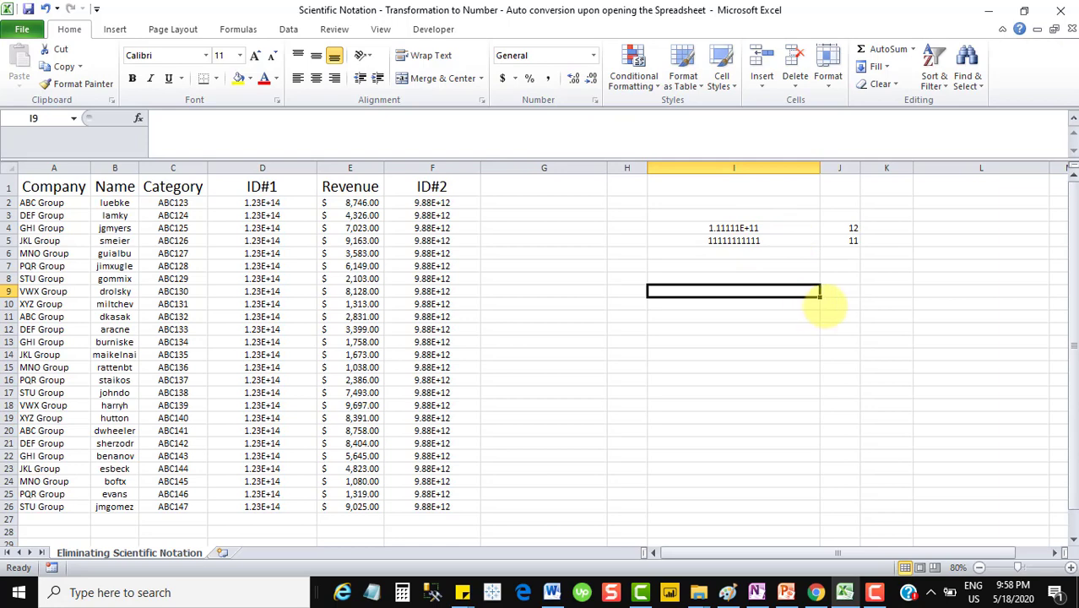
mouse_move(861, 270)
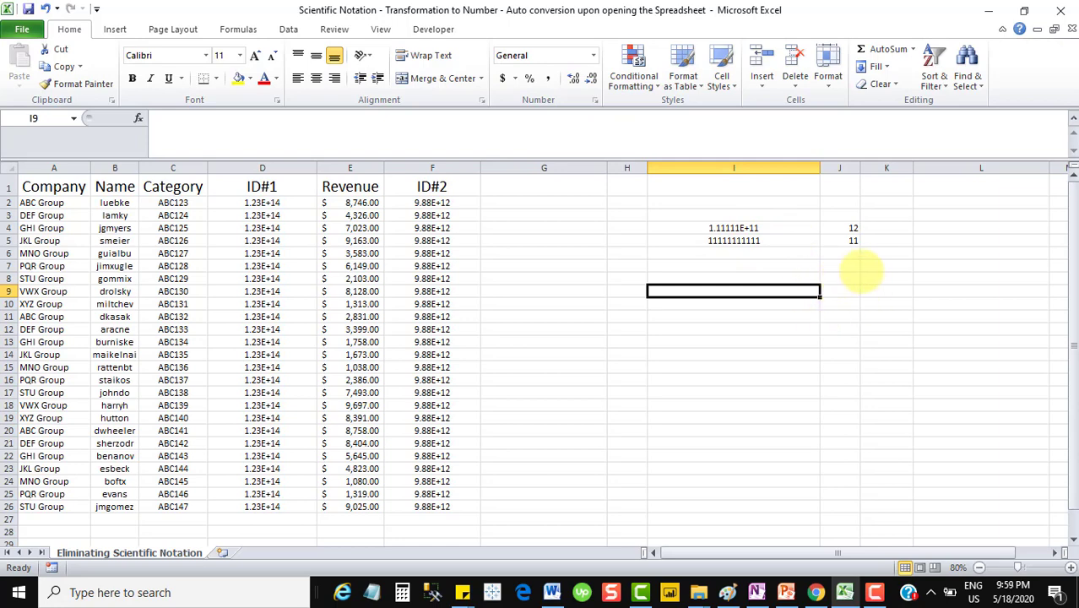
left_click(887, 267)
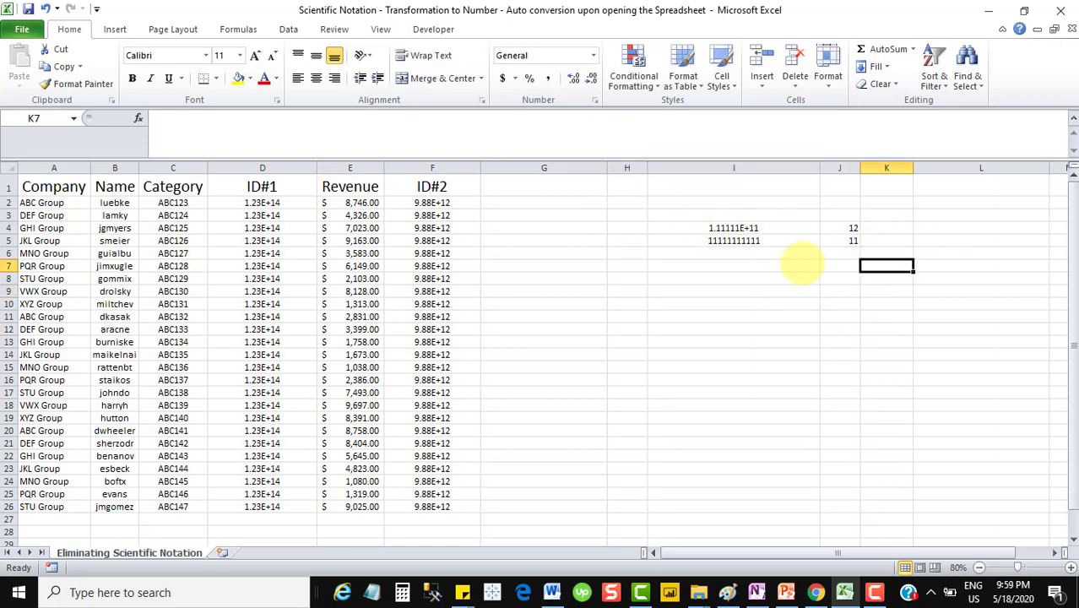
mouse_move(768, 230)
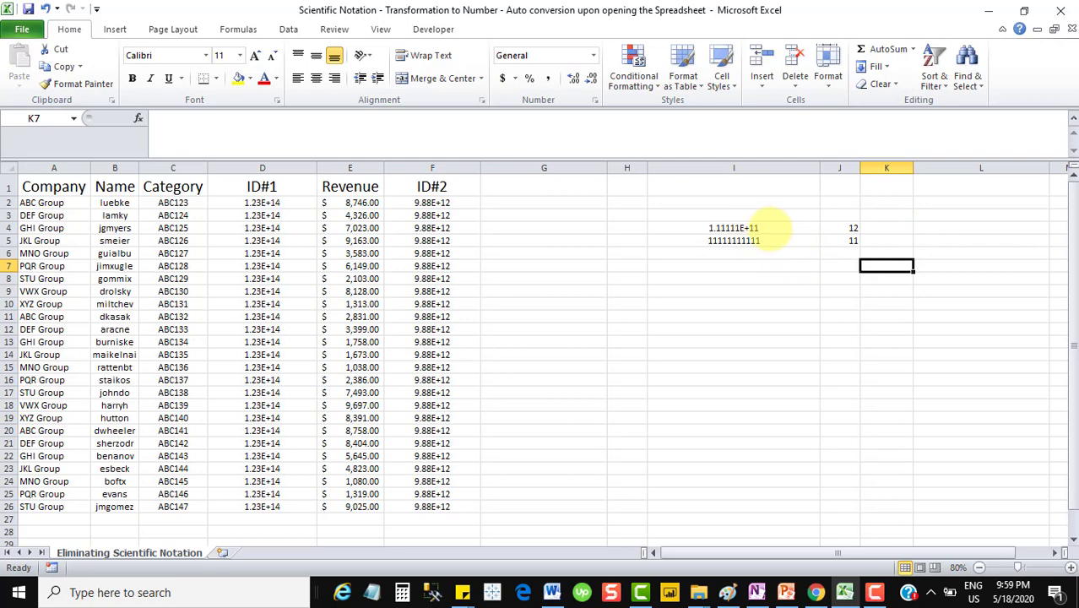
right_click(733, 226)
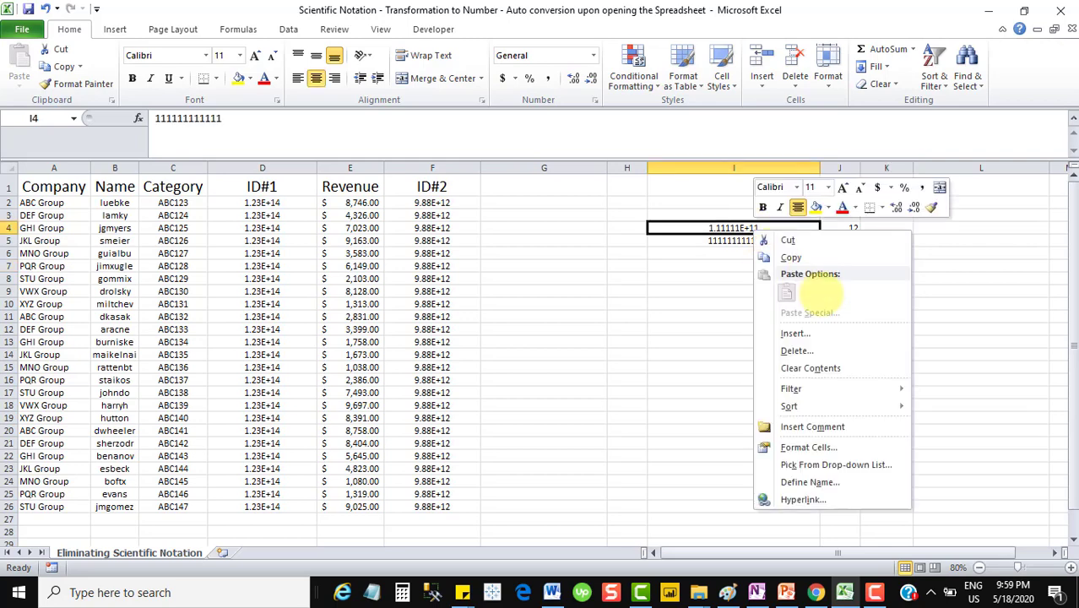
left_click(808, 445)
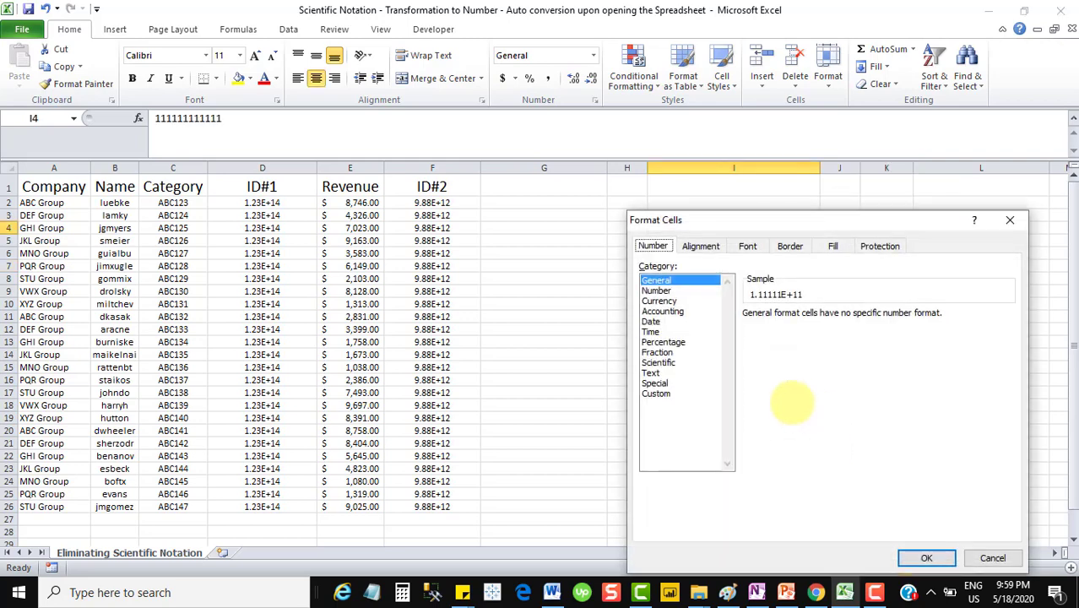
mouse_move(667, 301)
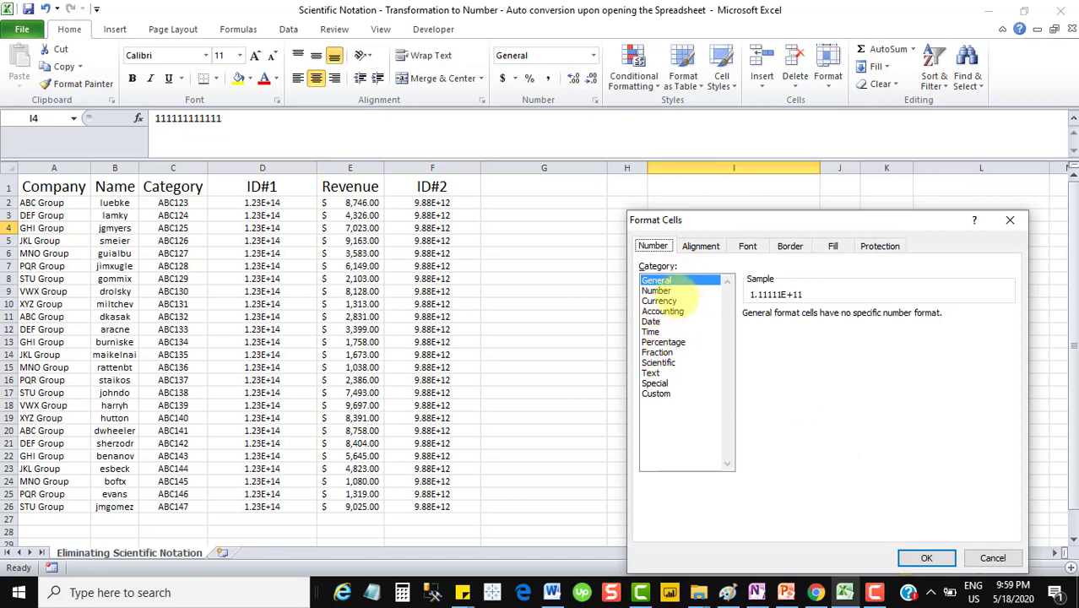
left_click(657, 290)
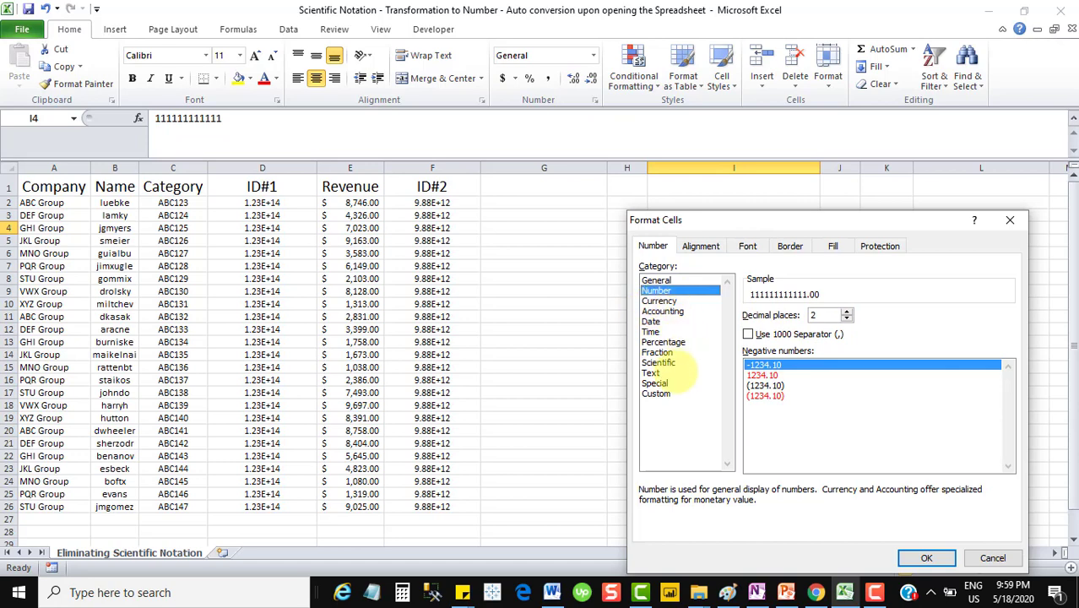
left_click(659, 361)
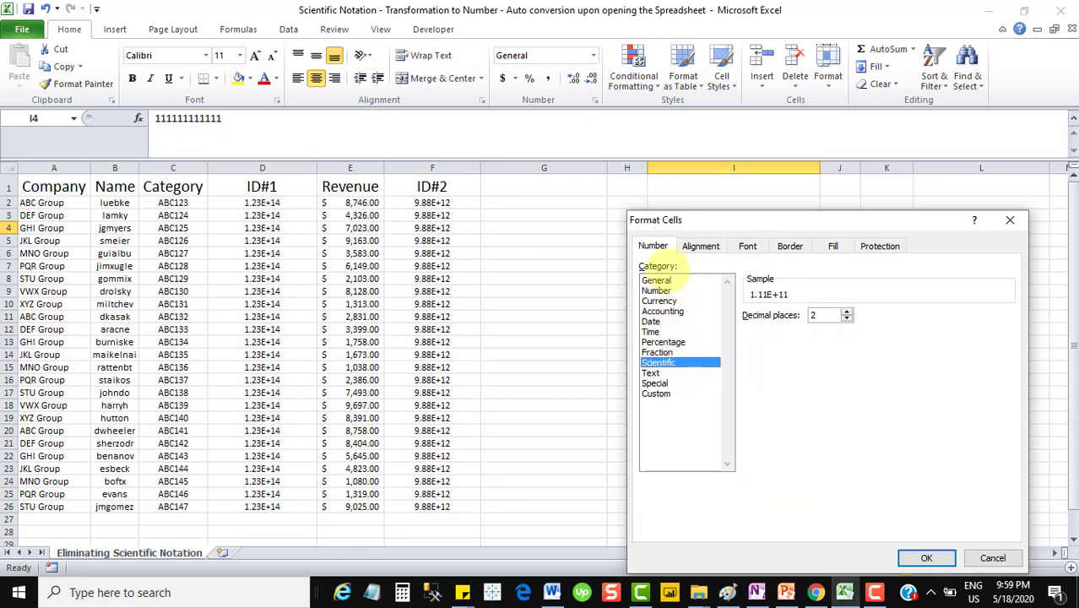
left_click(657, 291)
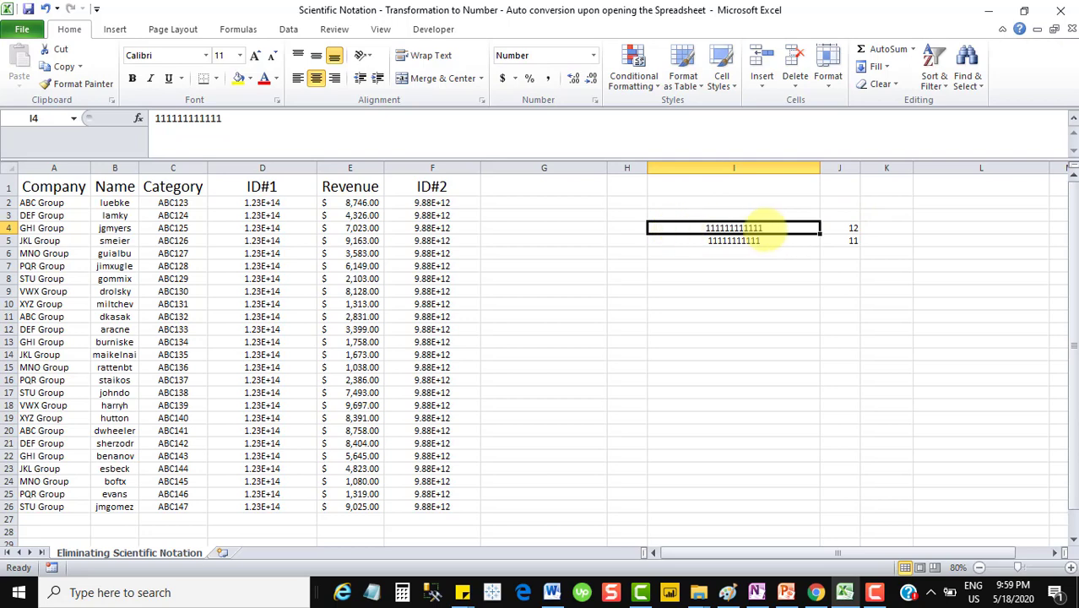
Enter a longer run of ones in I7, displayed as 1.11111E+15, and select the test block.
left_click(732, 267)
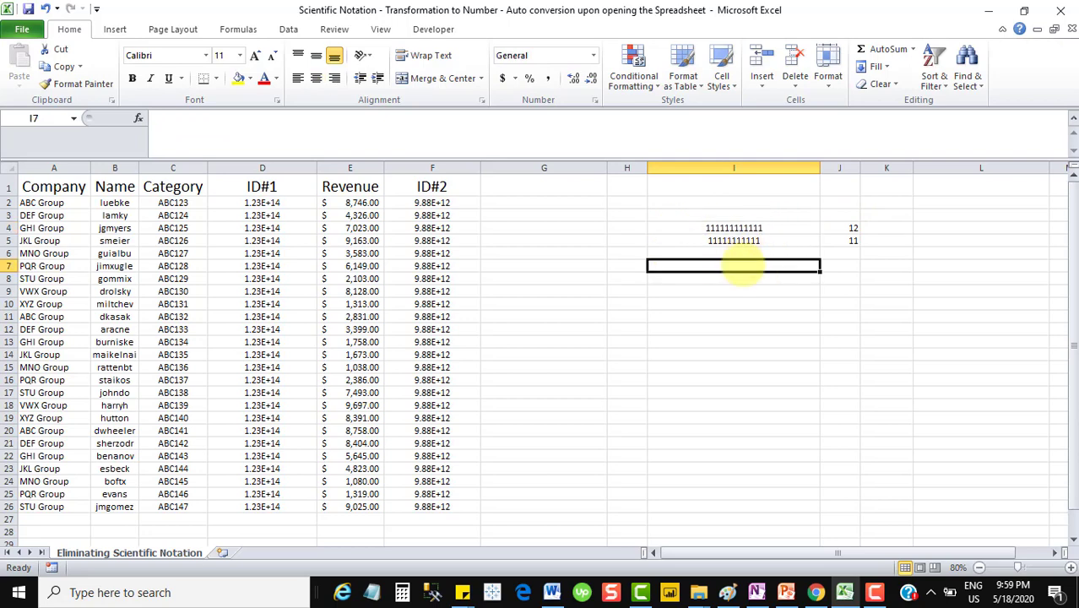
type("111111111")
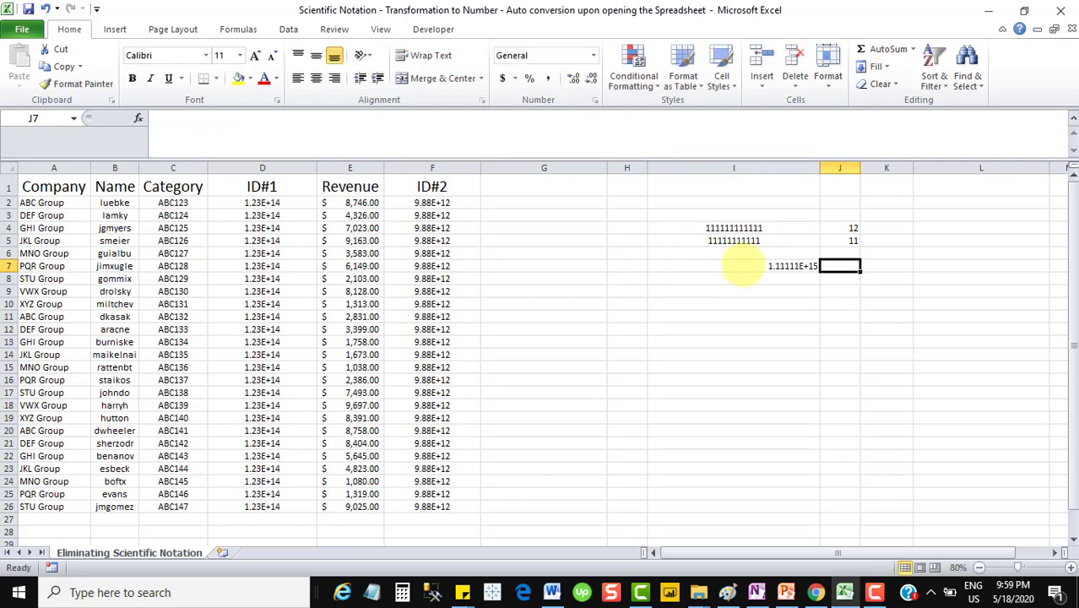
left_click(733, 265)
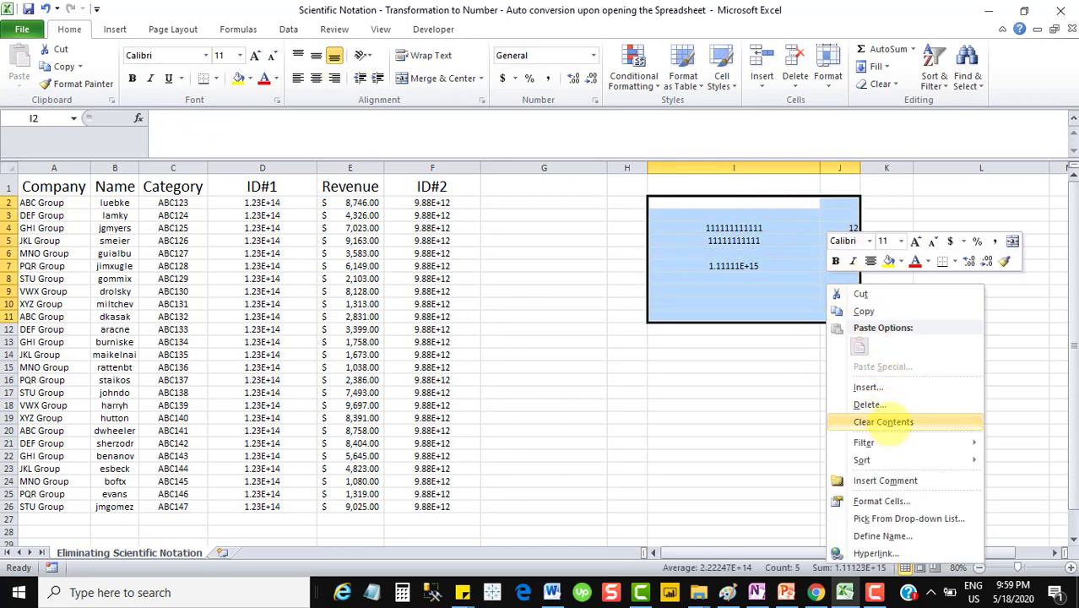
Clear the test cells and bring up the VBA editor showing the Transform macro.
left_click(884, 422)
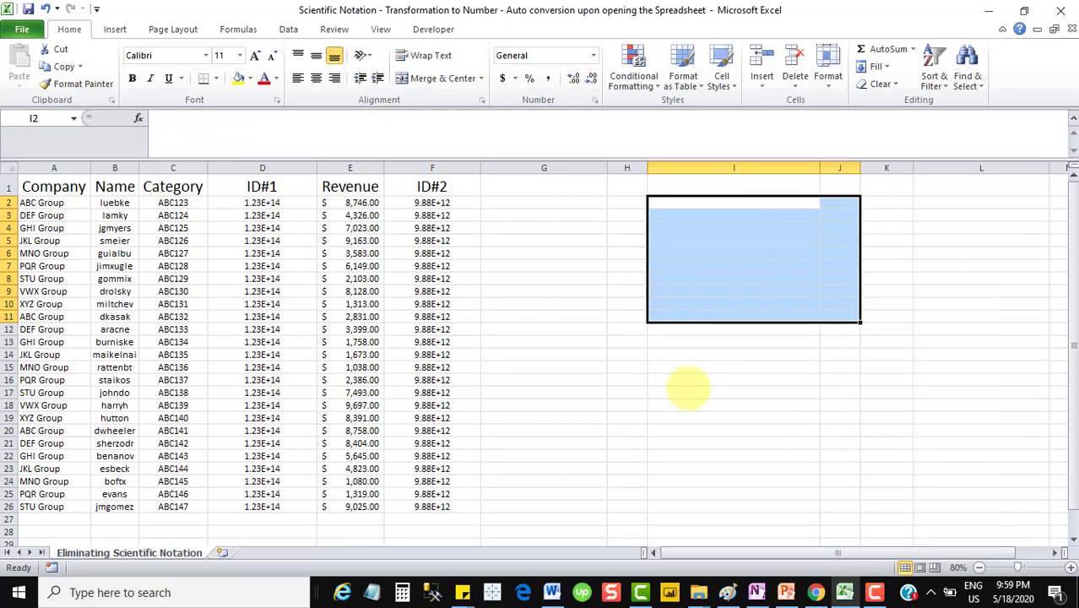
mouse_move(746, 389)
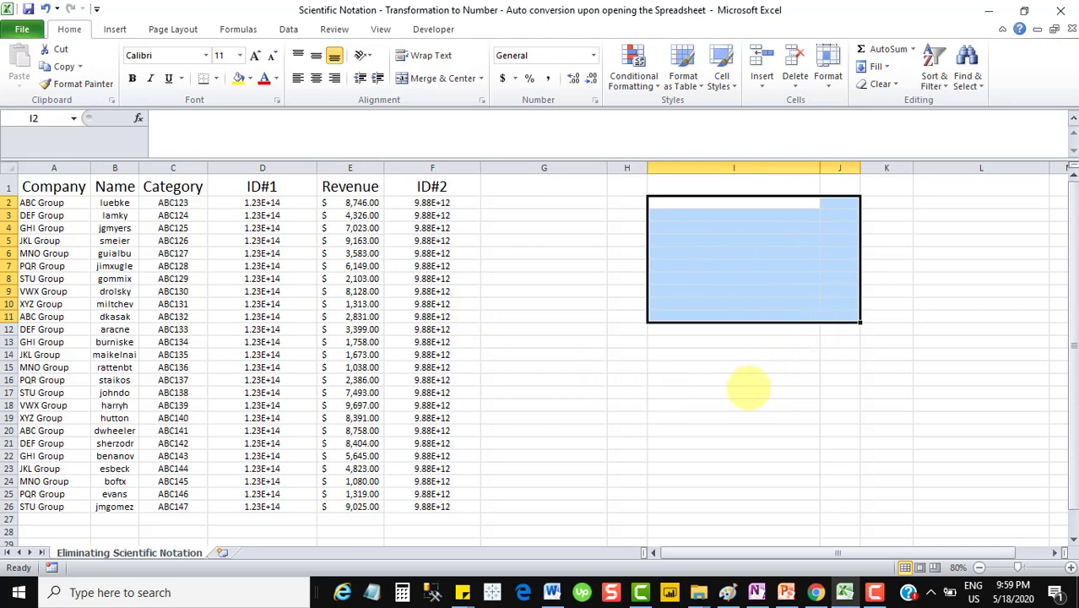
left_click(732, 392)
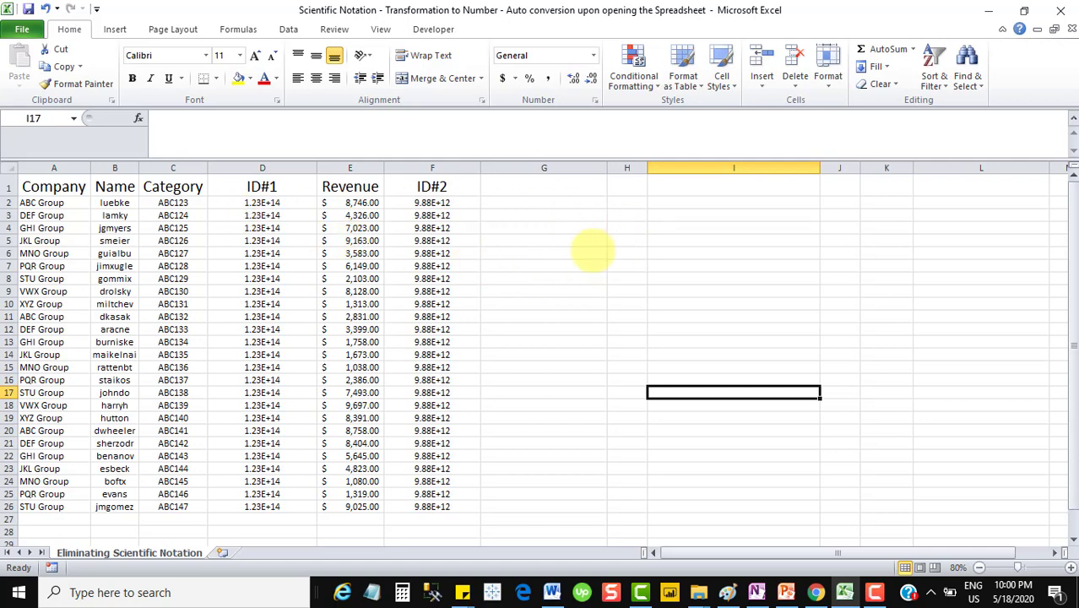
left_click(626, 254)
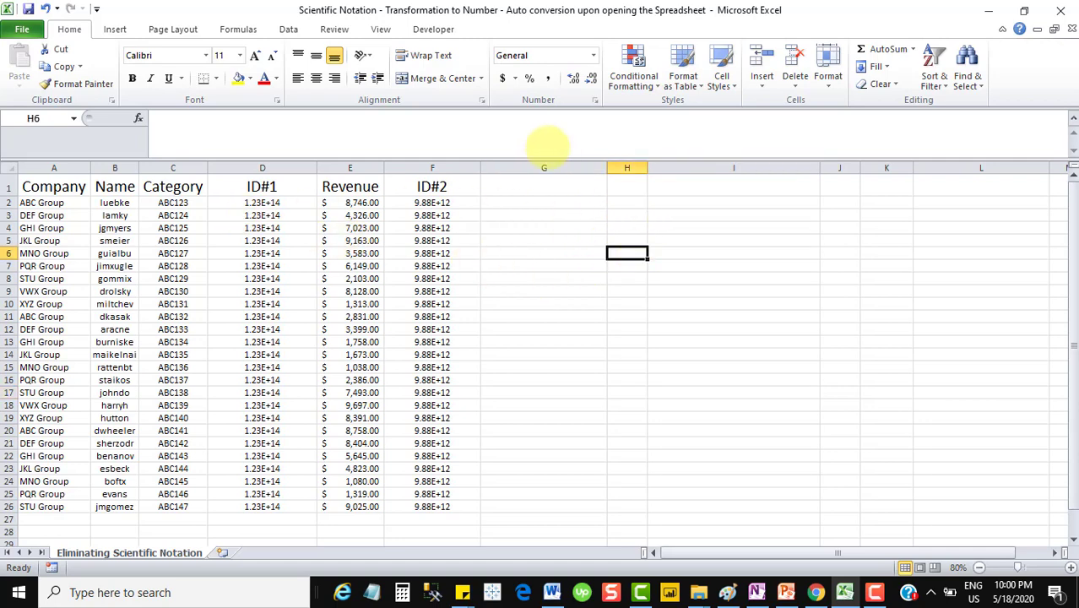
mouse_move(633, 69)
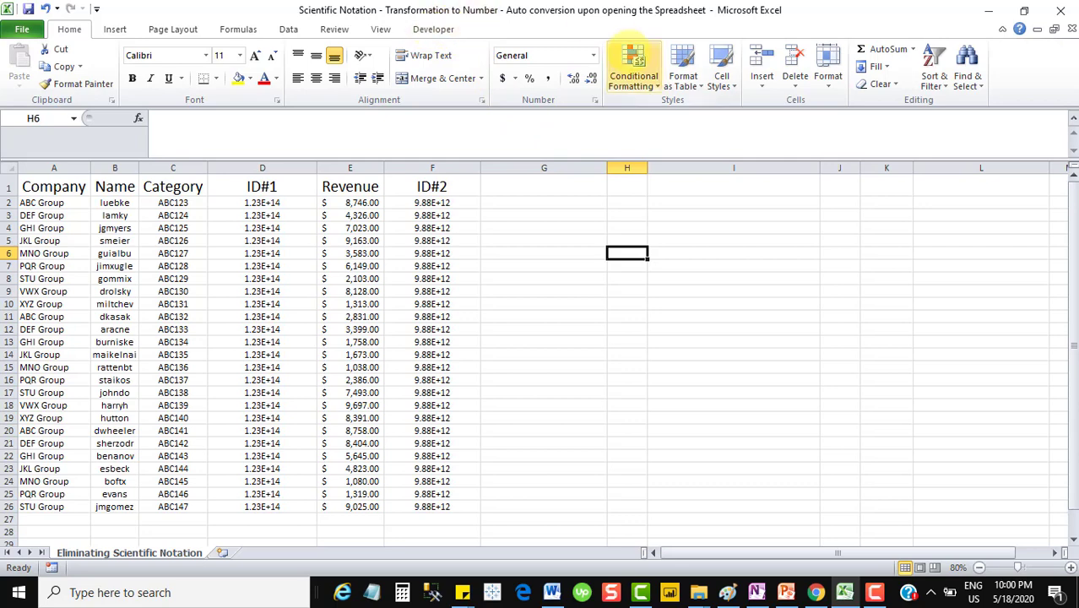
mouse_move(633, 67)
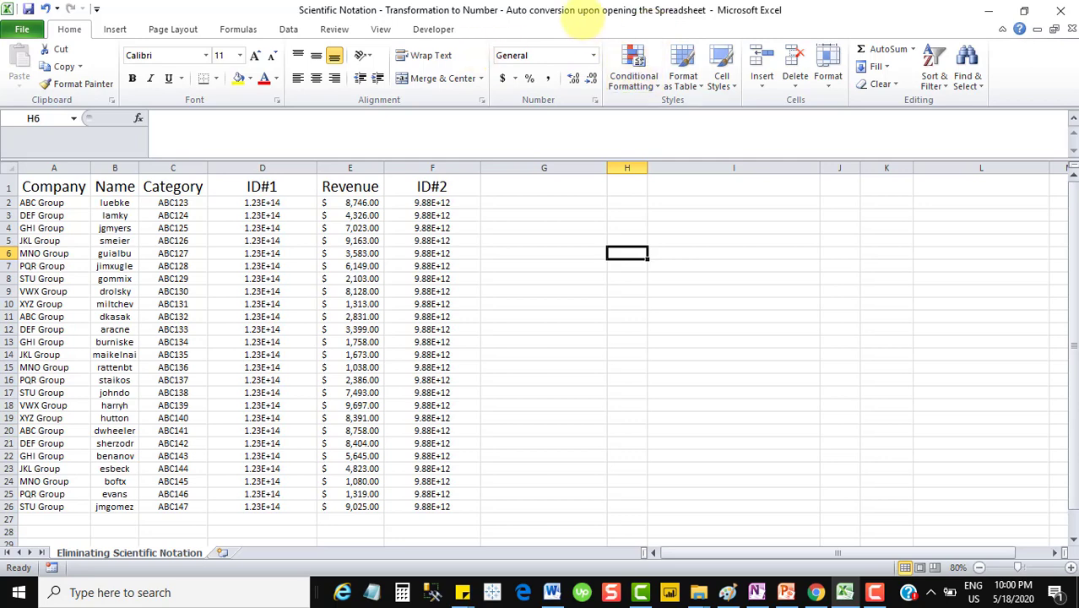
mouse_move(658, 217)
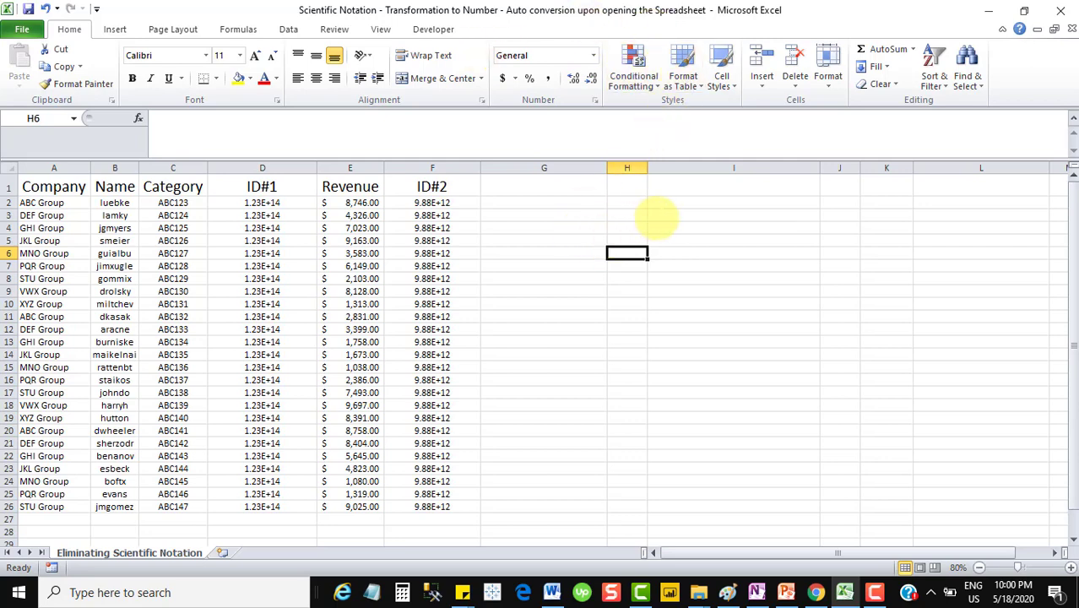
mouse_move(532, 223)
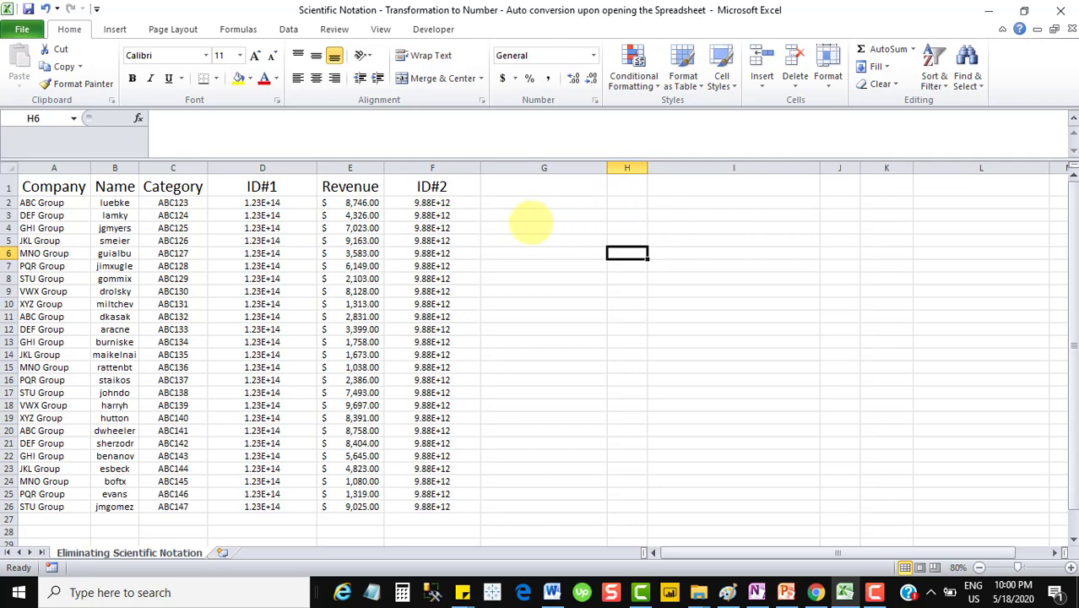
left_click(432, 28)
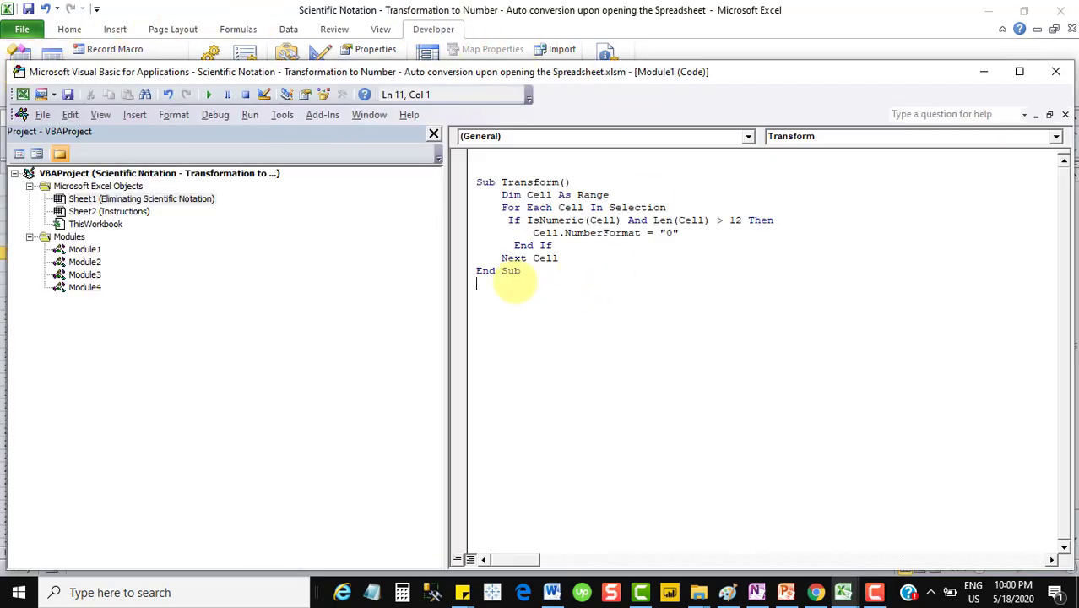
Review and select all the Transform macro code, then close the VBA editor back to the sheet.
left_click(136, 115)
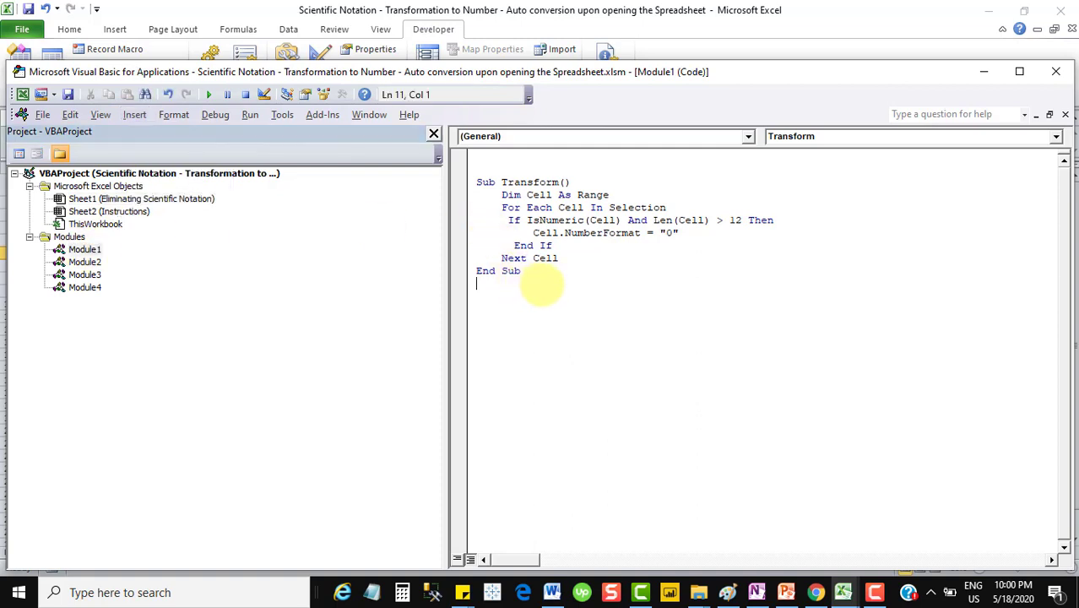
key("ctrl+a")
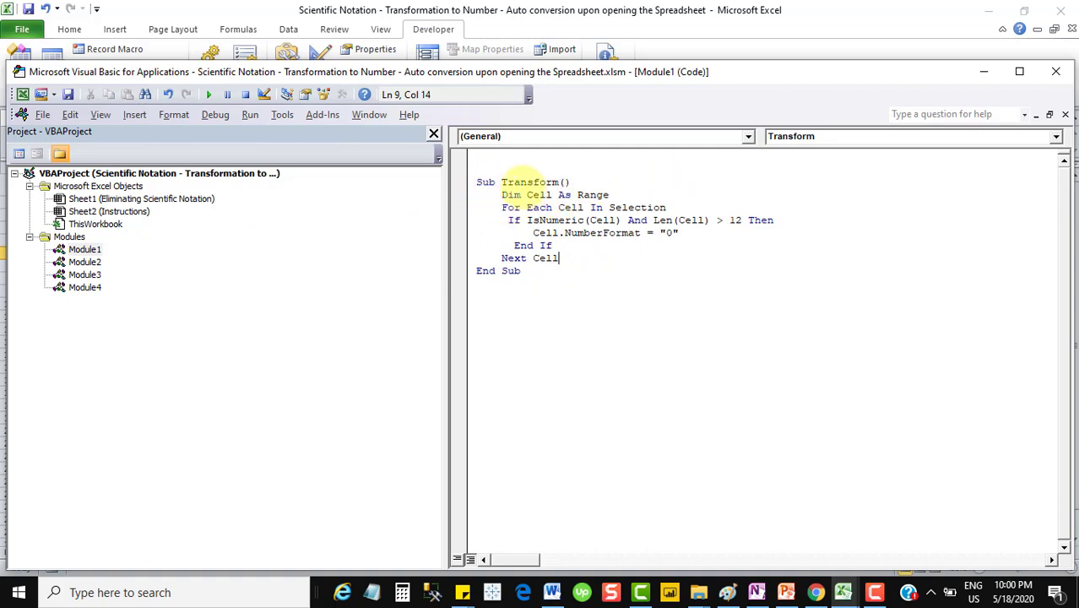
left_click(527, 183)
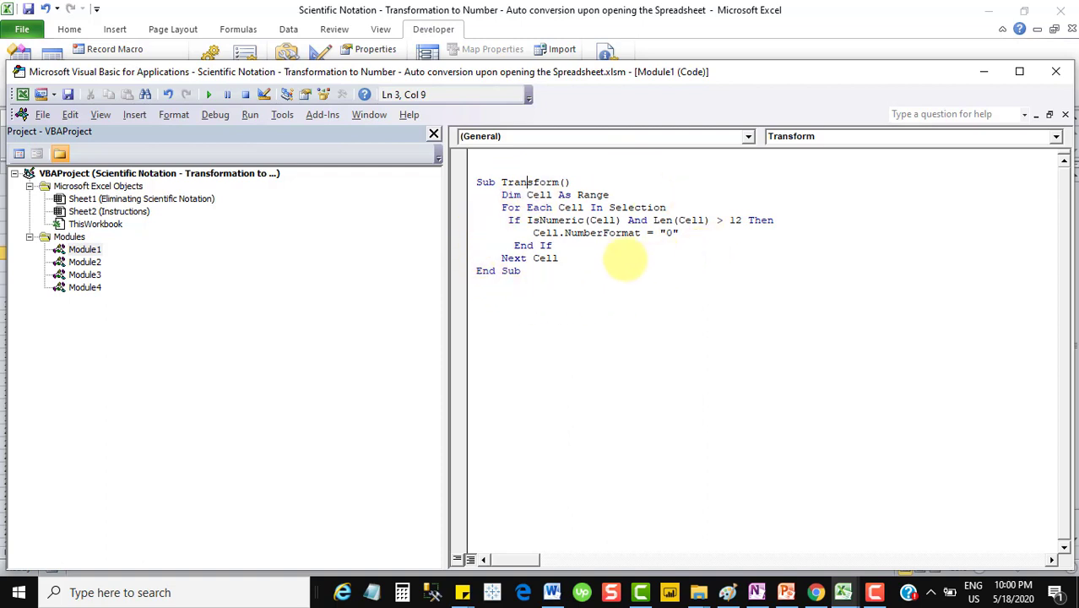
mouse_move(599, 260)
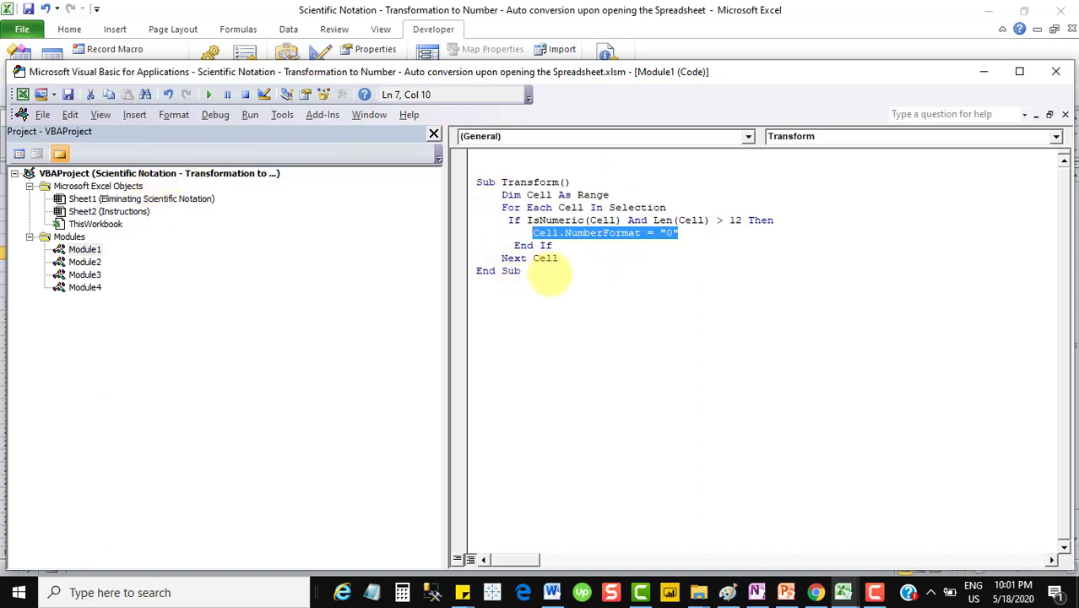
key("ctrl+a")
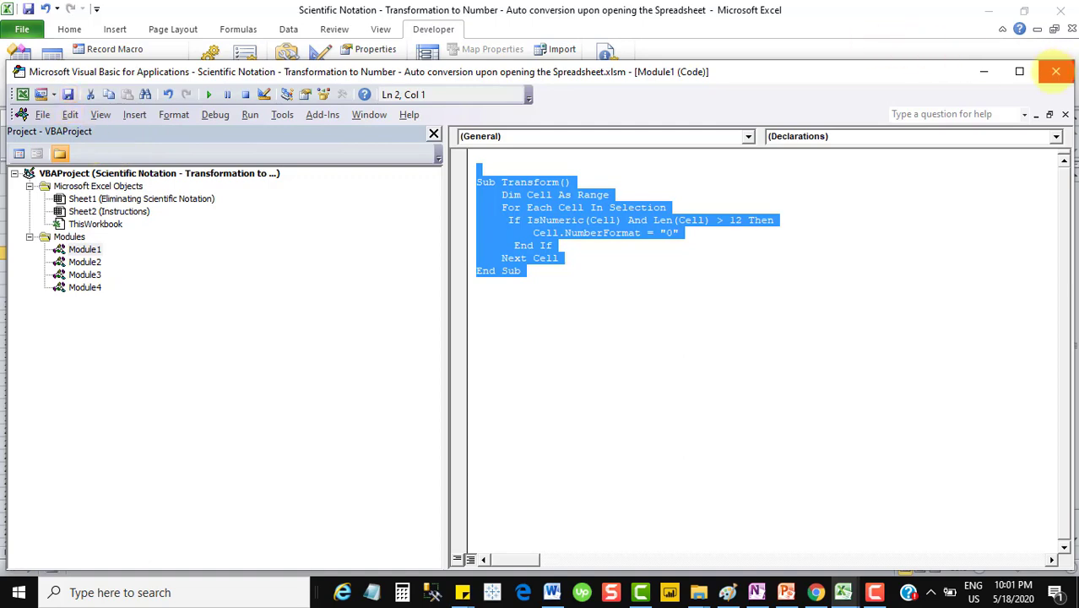
left_click(1055, 71)
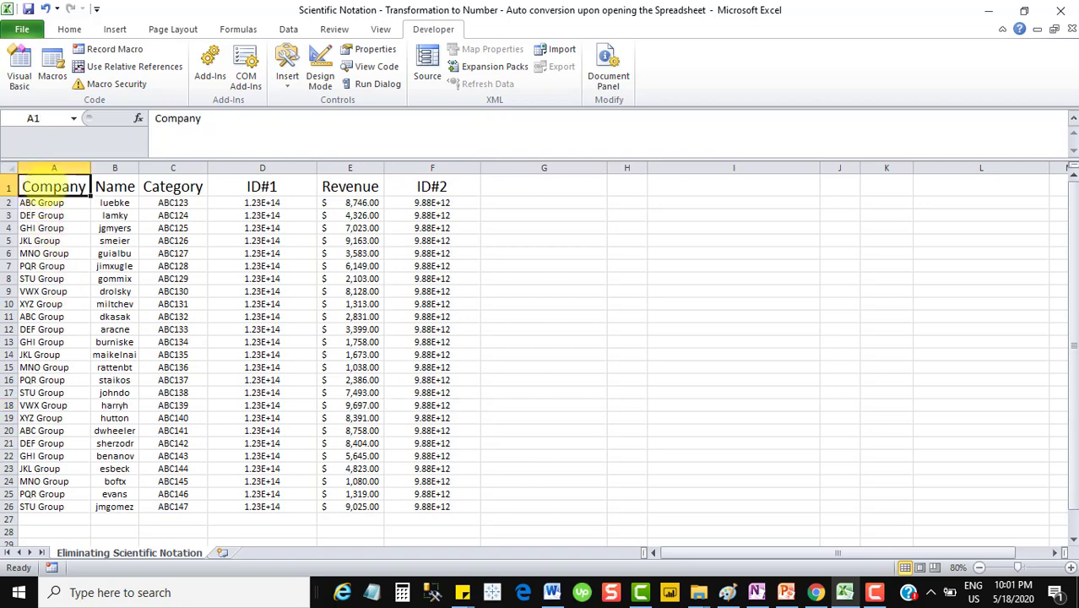
Select the data table range A1:F26 for the macro.
left_click_drag(52, 185, 432, 493)
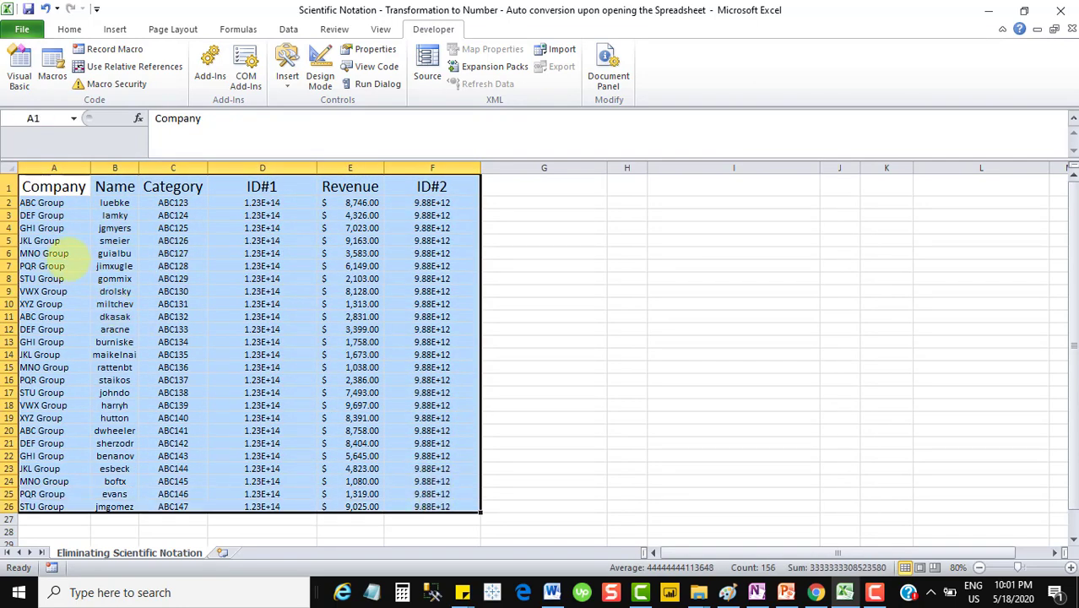
mouse_move(456, 520)
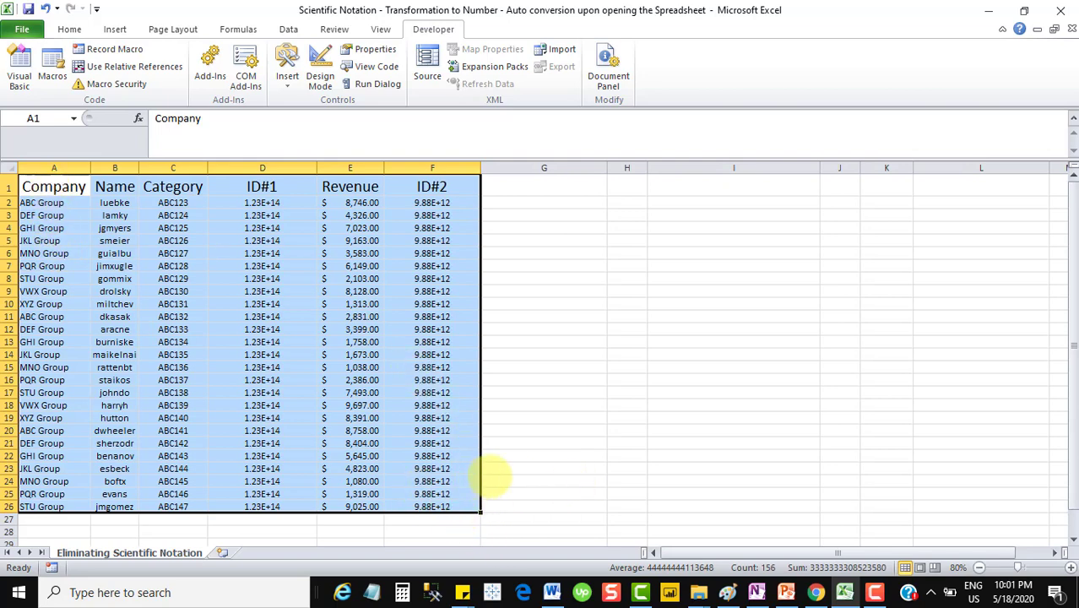
mouse_move(447, 402)
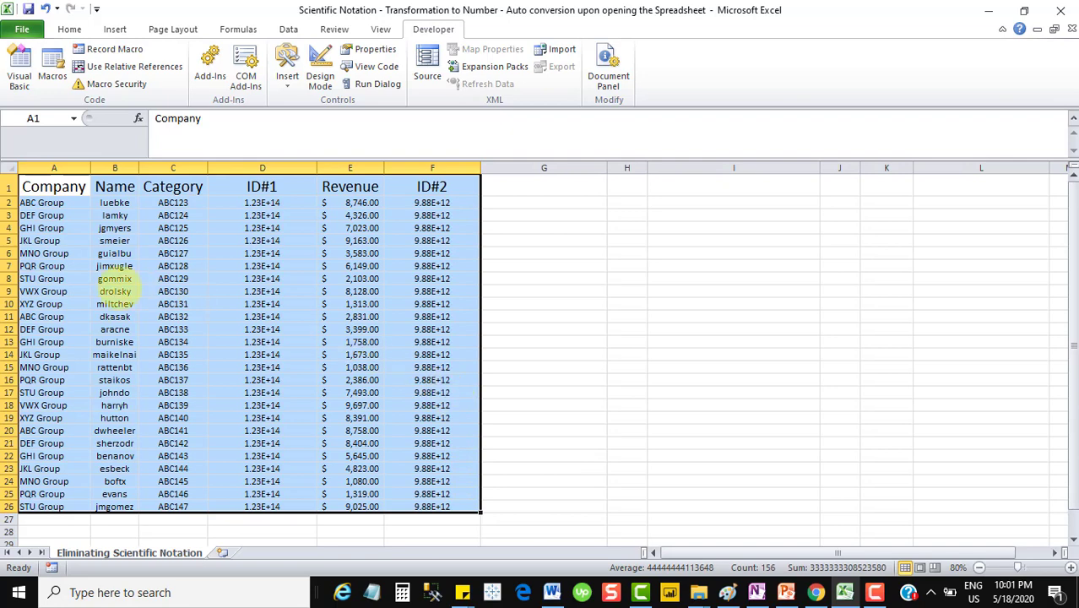
mouse_move(945, 211)
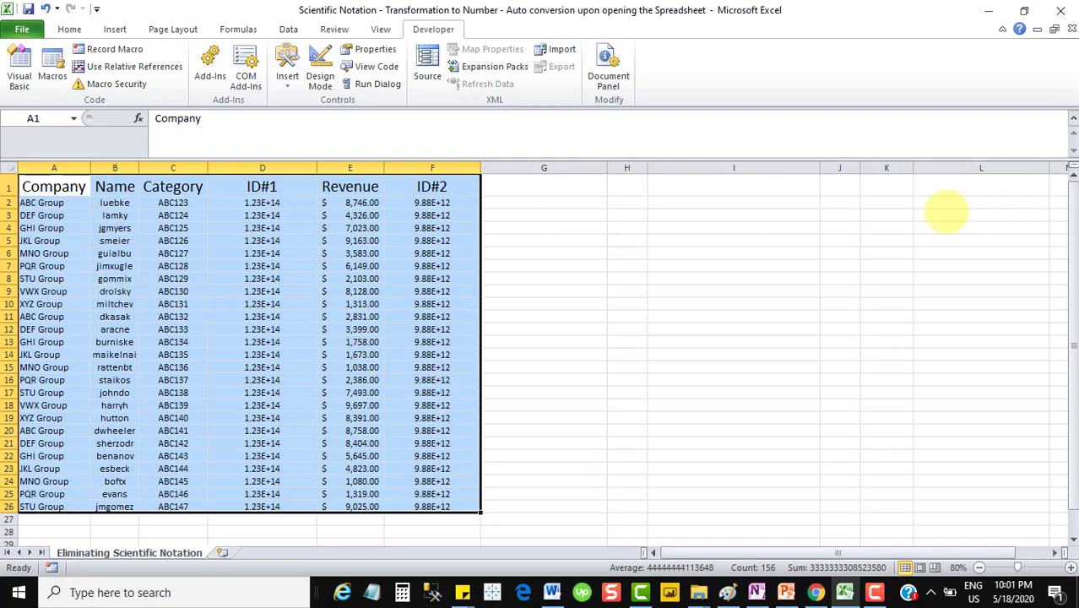
mouse_move(618, 269)
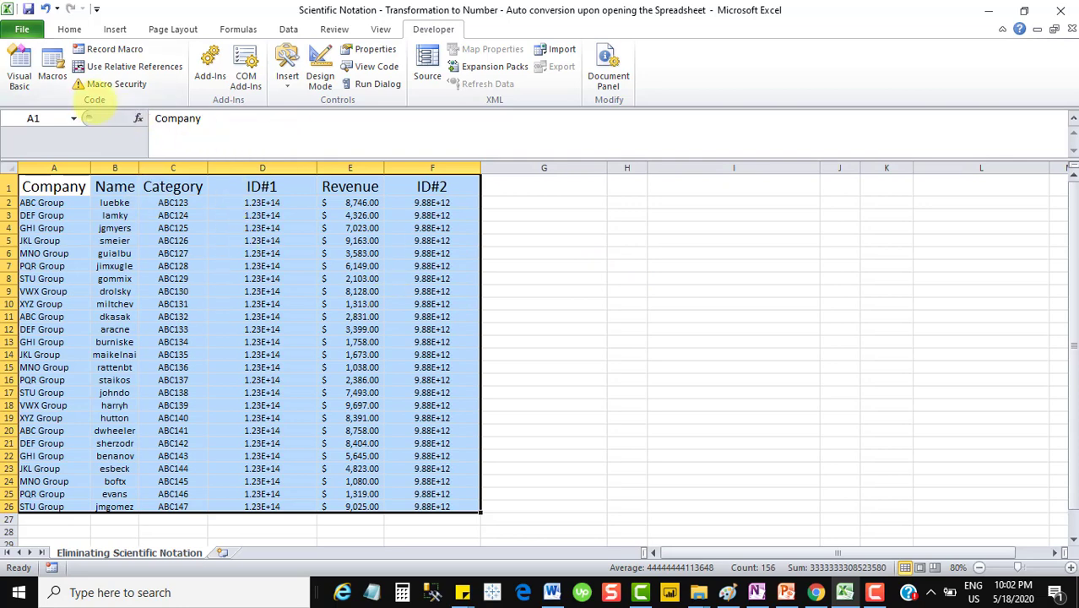
Run the Transform macro from Developer > Macros so both ID columns show full numbers.
left_click(52, 68)
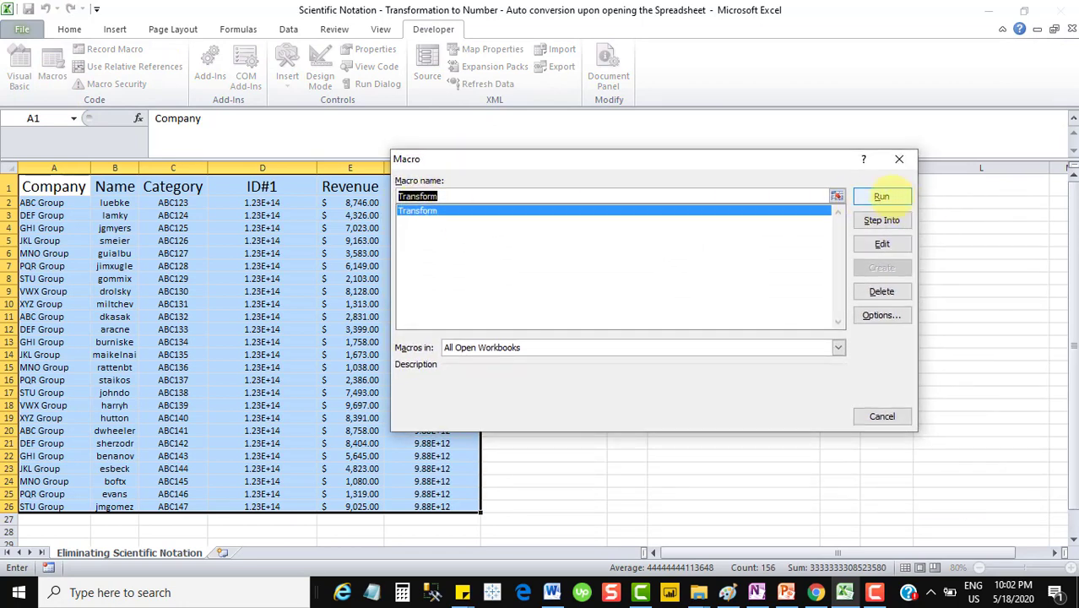
left_click(882, 196)
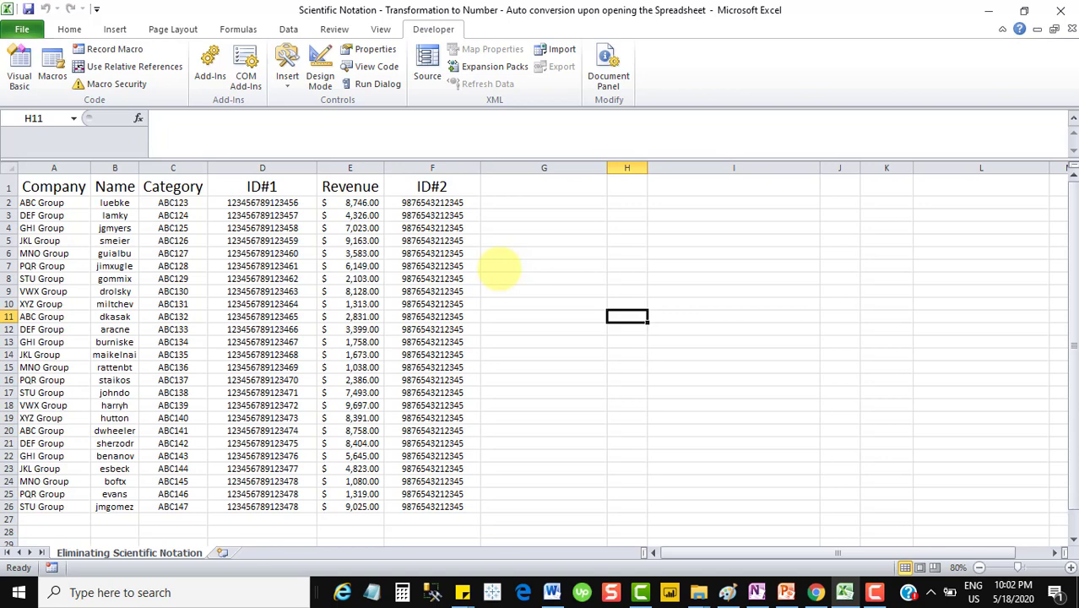
mouse_move(549, 269)
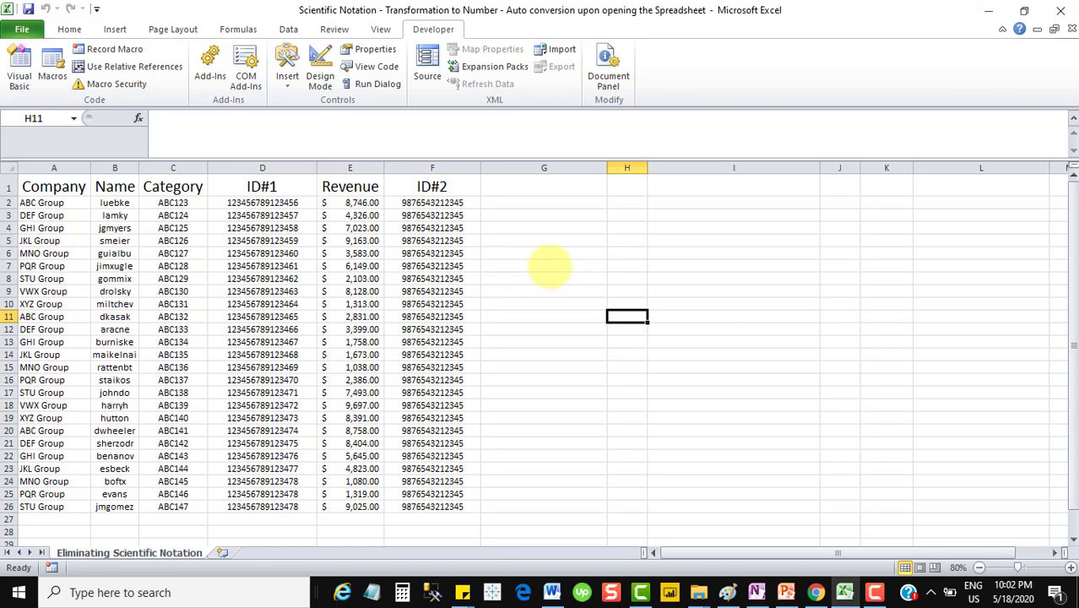